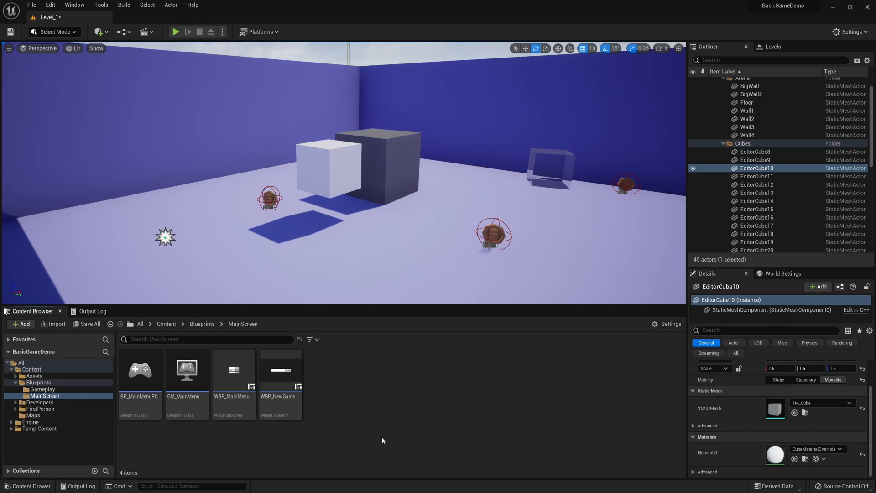
- Search the project assets for 'coin' via Open Asset (Ctrl+P)
{"action": "key", "text": "ctrl+p"}
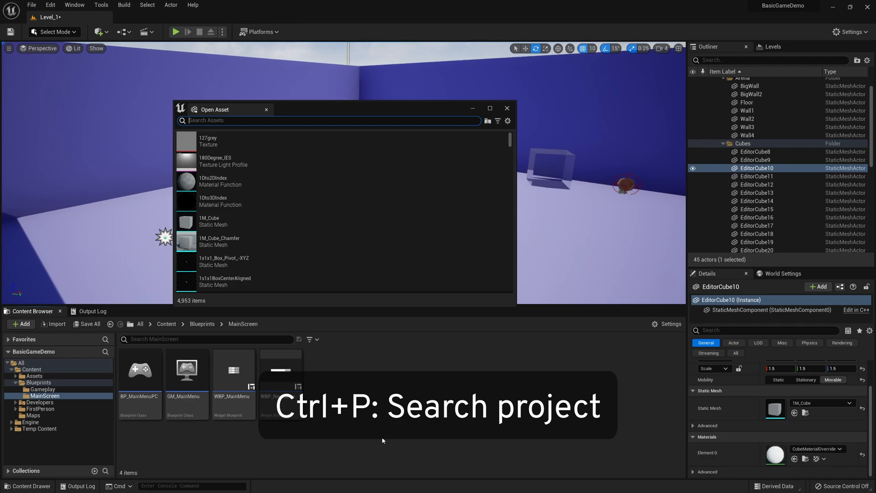
{"action": "type", "text": "coin"}
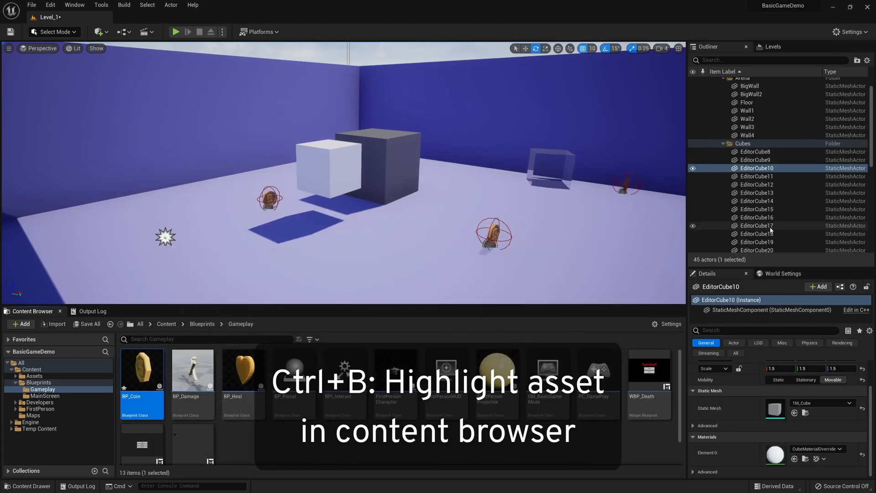
- Select BP_Portal and then BP_Heal among the level's actors
{"action": "left_click", "coordinate": [741, 199]}
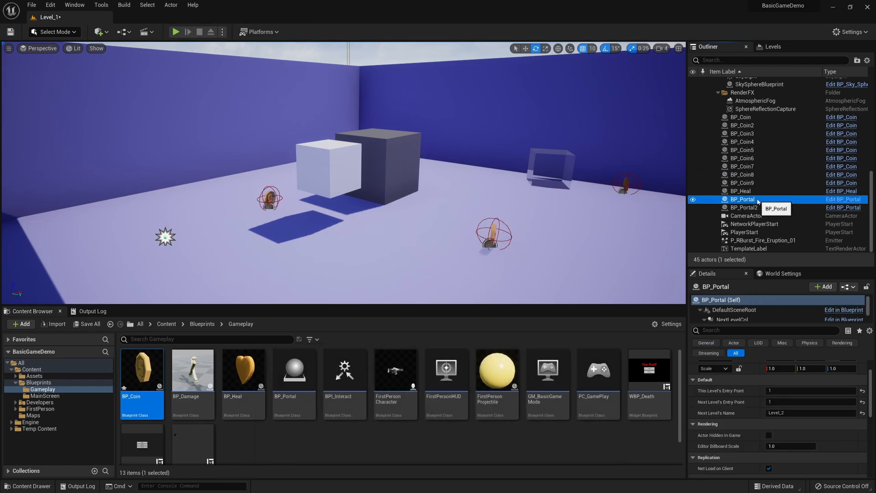
{"action": "left_click", "coordinate": [740, 190]}
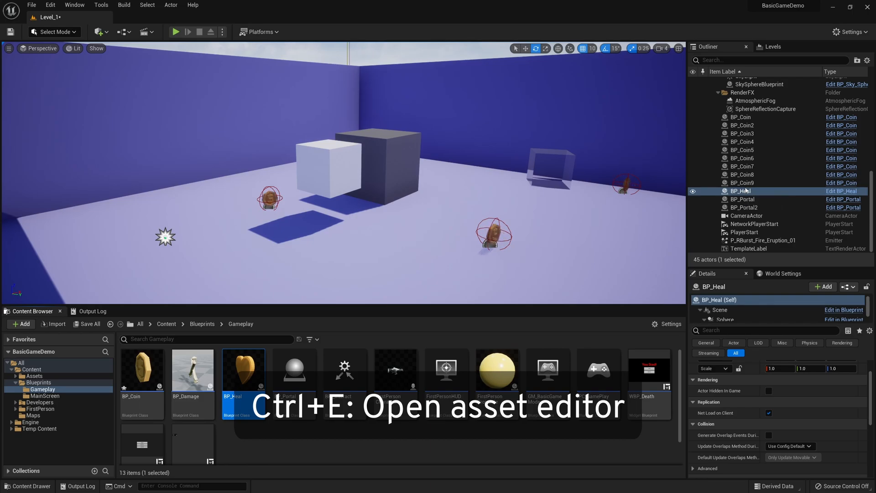
- Edit BP_Heal in the Blueprint Editor and show its Reference Viewer graph
{"action": "key", "text": "ctrl+e"}
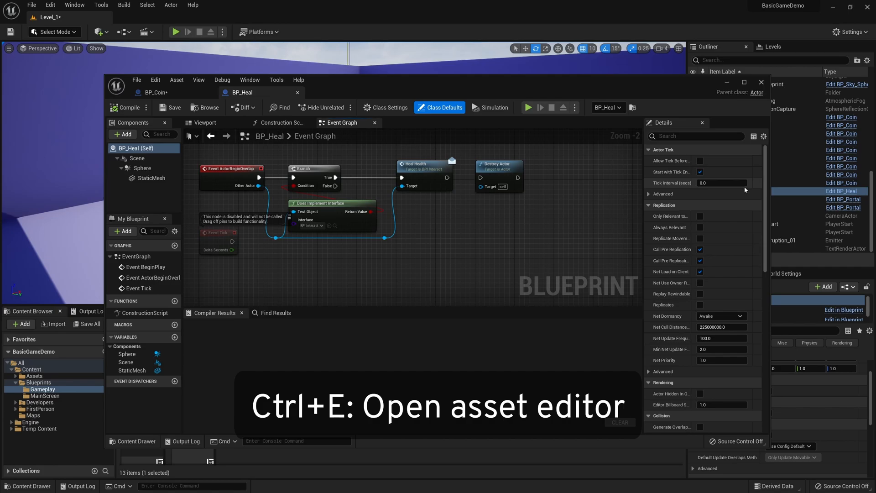
{"action": "mouse_move", "coordinate": [235, 272]}
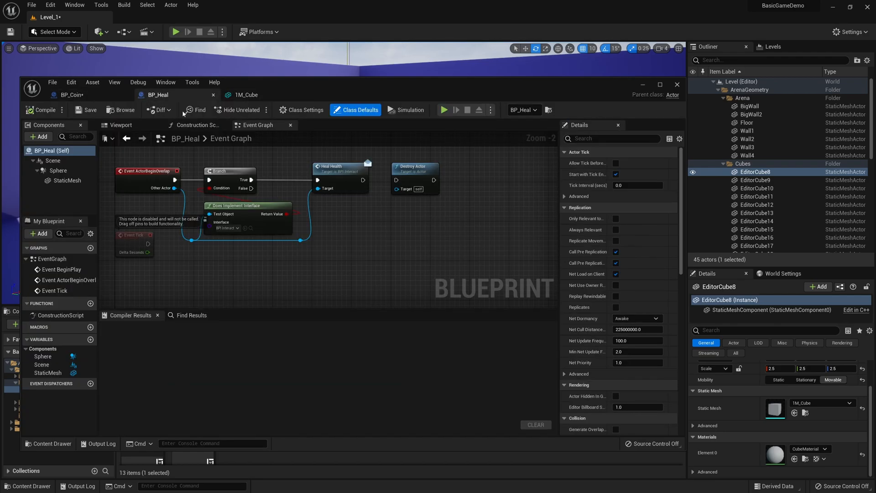
{"action": "key", "text": "Alt+Shift+R"}
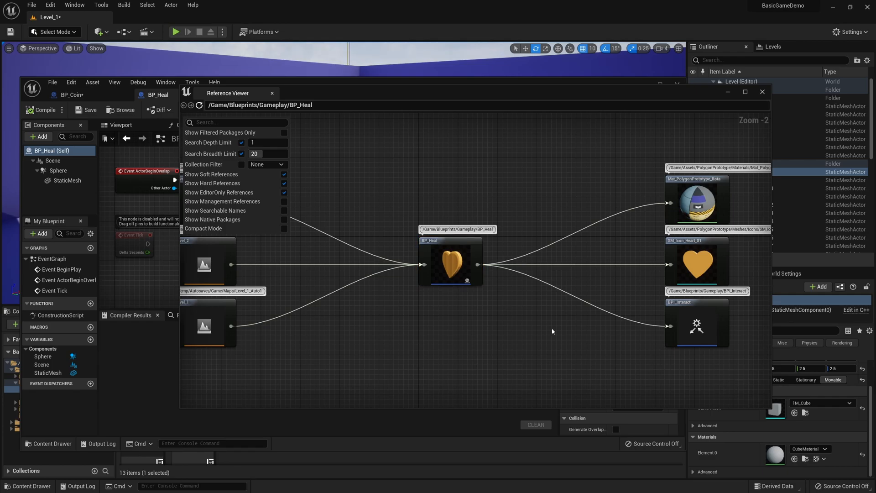
- Cycle the editor tabs to BP_Coin and bring up Find in Blueprints
{"action": "key", "text": "ctrl+tab"}
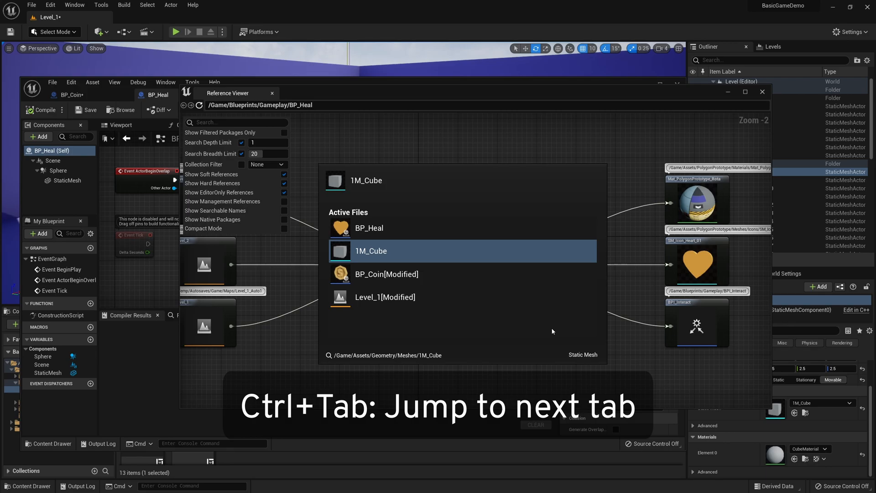
{"action": "key", "text": "Ctrl+Tab"}
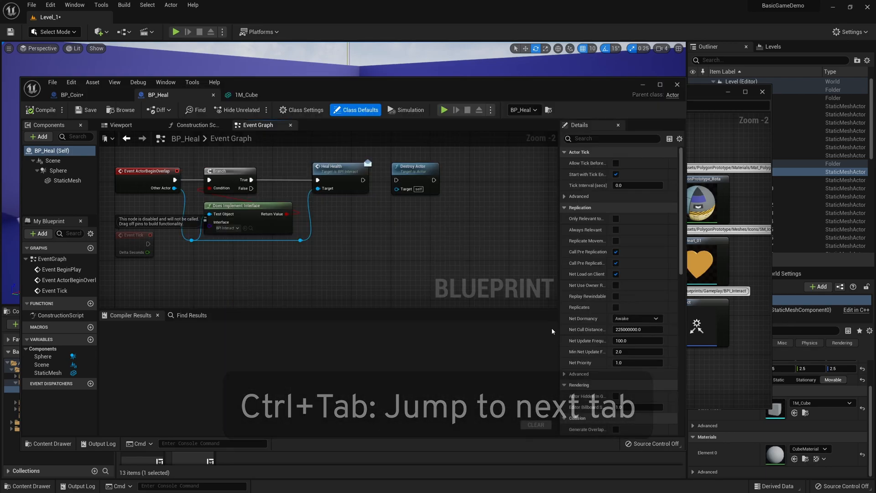
{"action": "key", "text": "ctrl+shift+tab"}
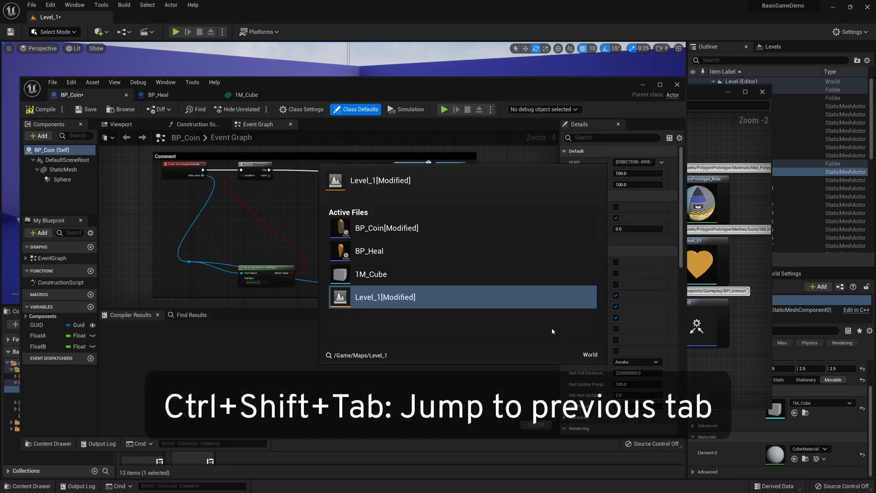
{"action": "key", "text": "ctrl+shift+tab"}
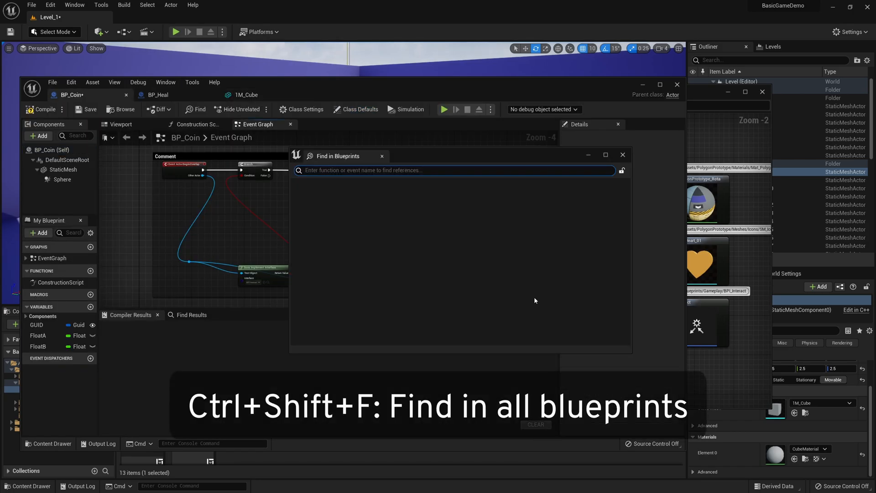
- Search all blueprints for 'collect coin' and dismiss the results
{"action": "left_click", "coordinate": [452, 170]}
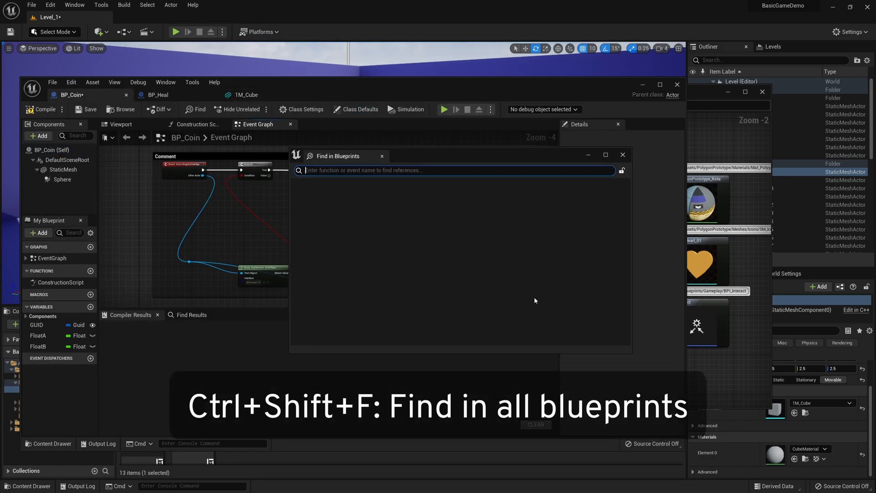
{"action": "type", "text": "collect"}
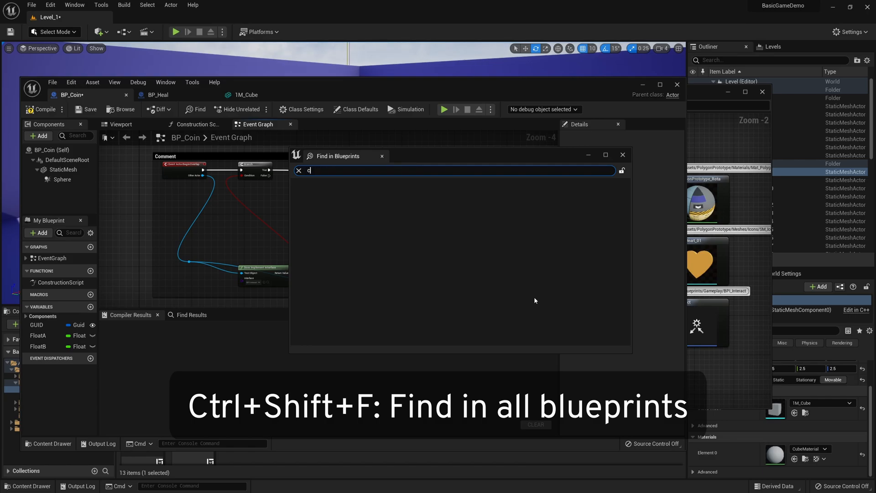
{"action": "type", "text": "collect coin"}
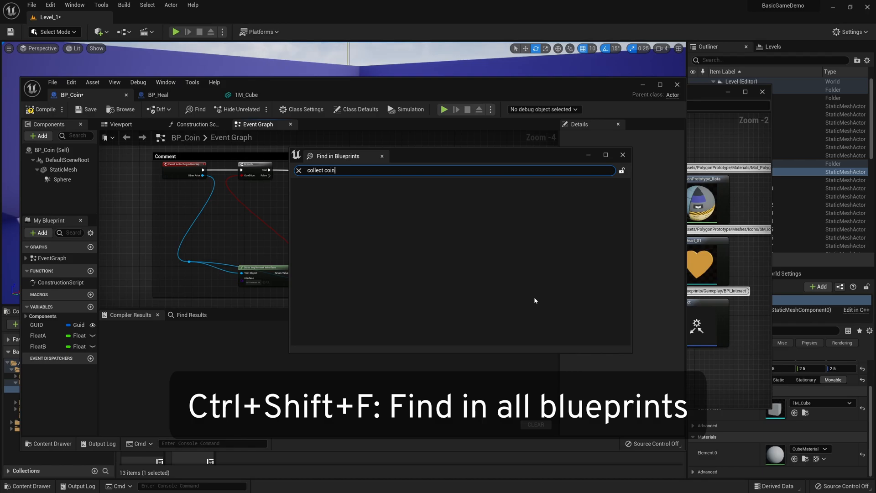
{"action": "key", "text": "enter"}
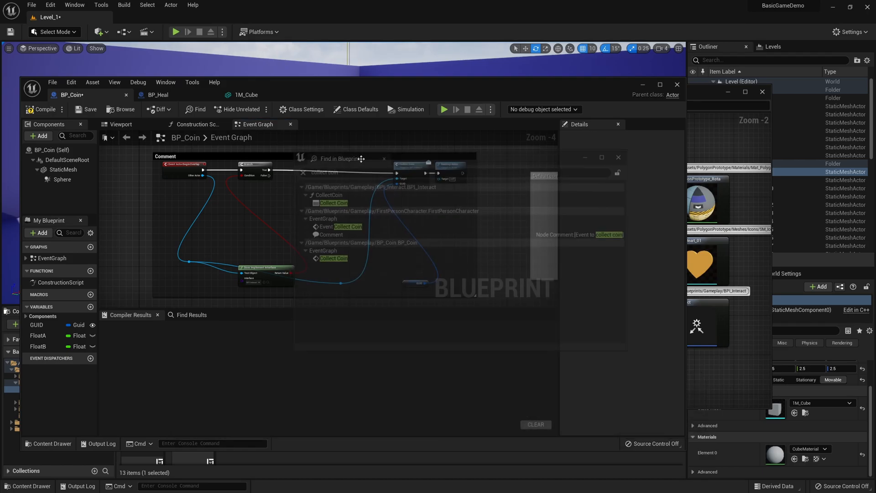
{"action": "key", "text": "f7"}
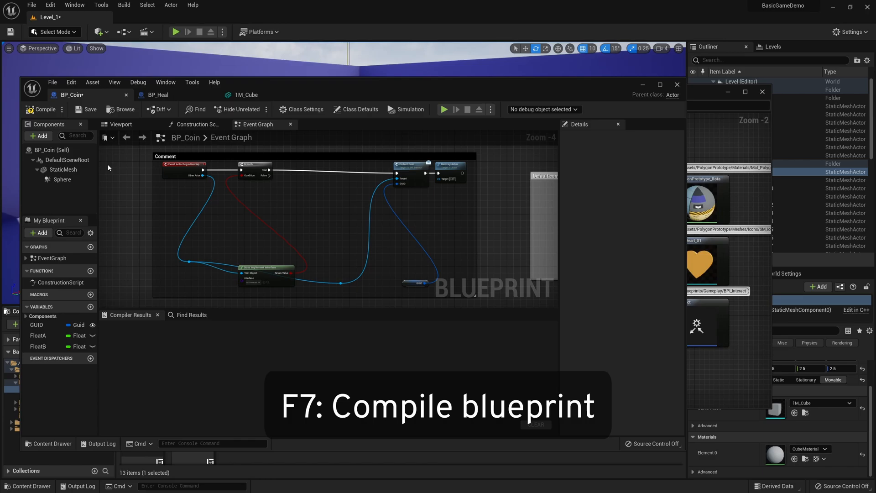
- Compile BP_Coin with F7 and save all modified assets
{"action": "key", "text": "f7"}
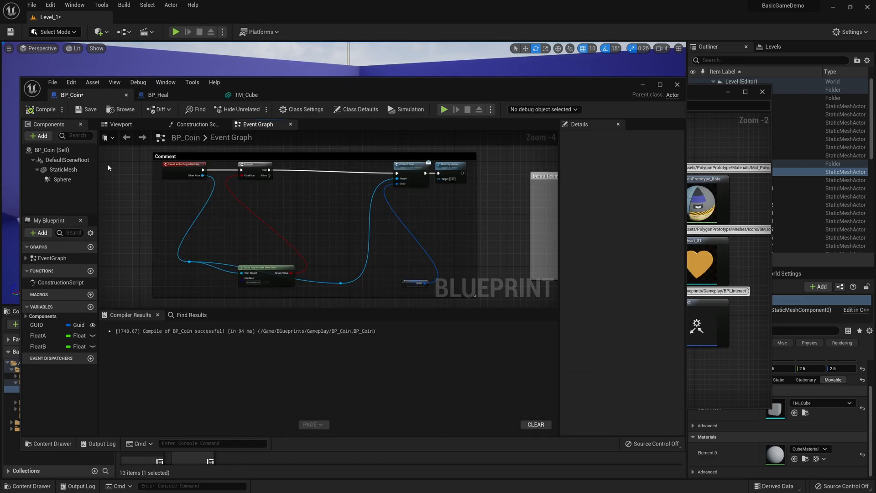
{"action": "key", "text": "ctrl+shift+s"}
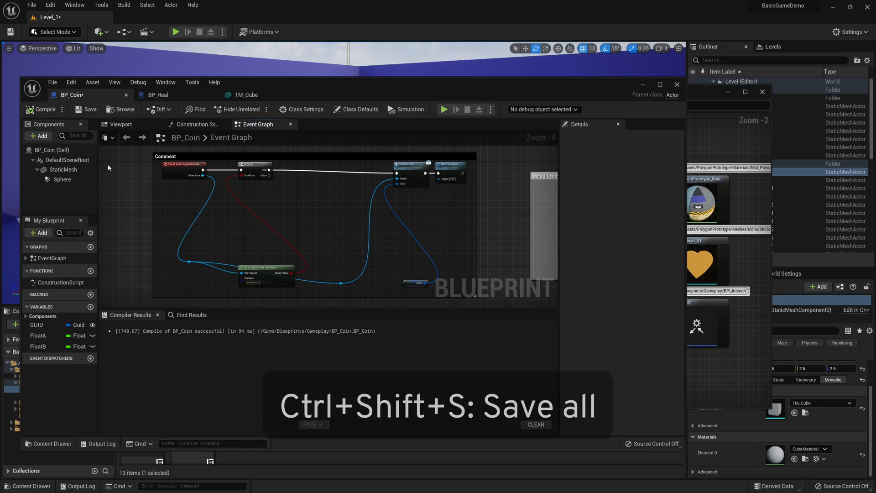
{"action": "key", "text": "ctrl+shift+s"}
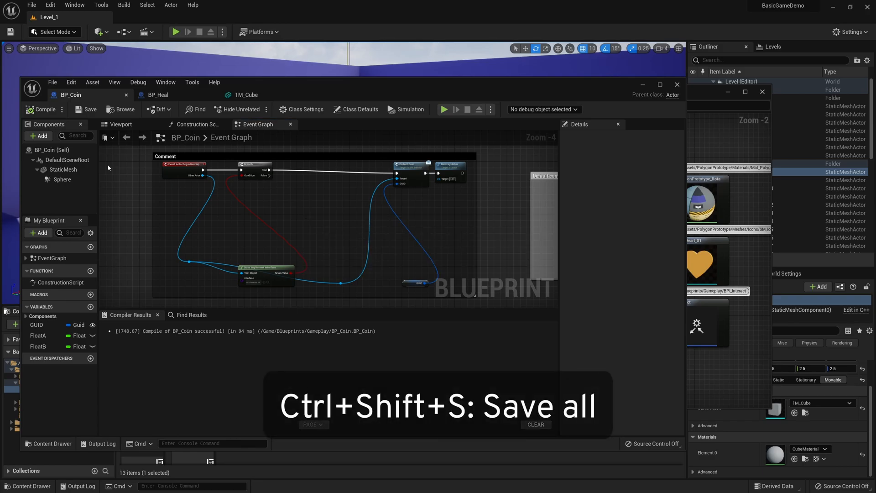
- Show BP_Coin's Class Defaults and copy one of its default values
{"action": "key", "text": "ctrl+shift+s"}
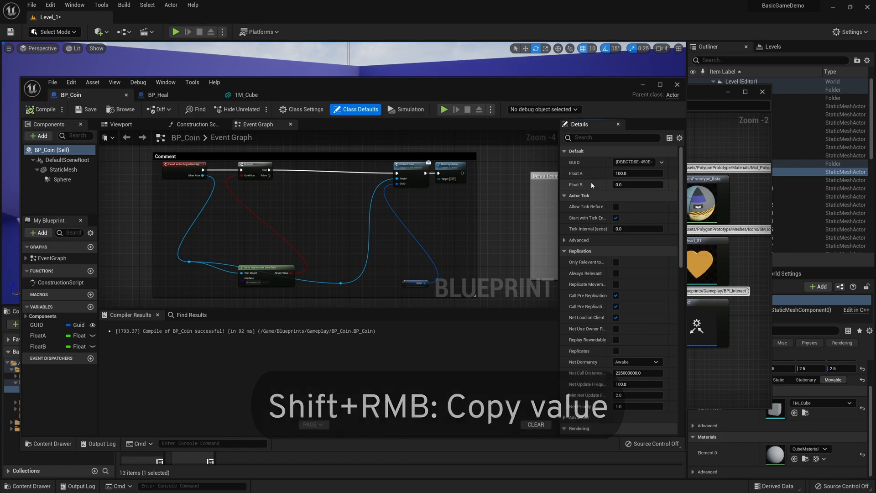
{"action": "left_click", "coordinate": [637, 184]}
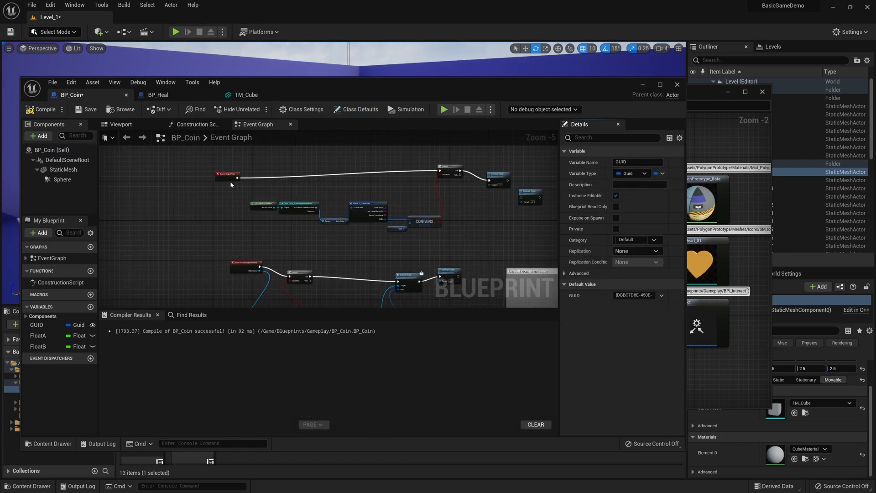
- Marquee-select the coin pickup nodes and wrap them in a comment box
{"action": "left_click_drag", "start_coordinate": [215, 168], "coordinate": [502, 201]}
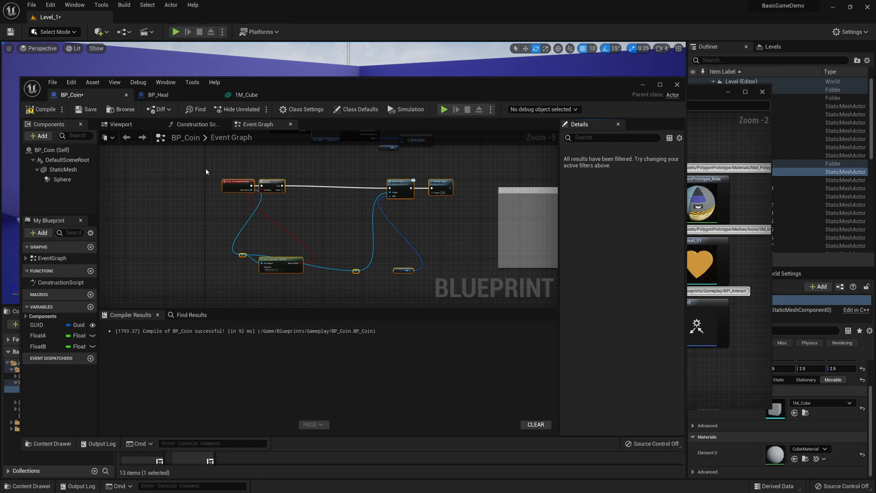
{"action": "key", "text": "c"}
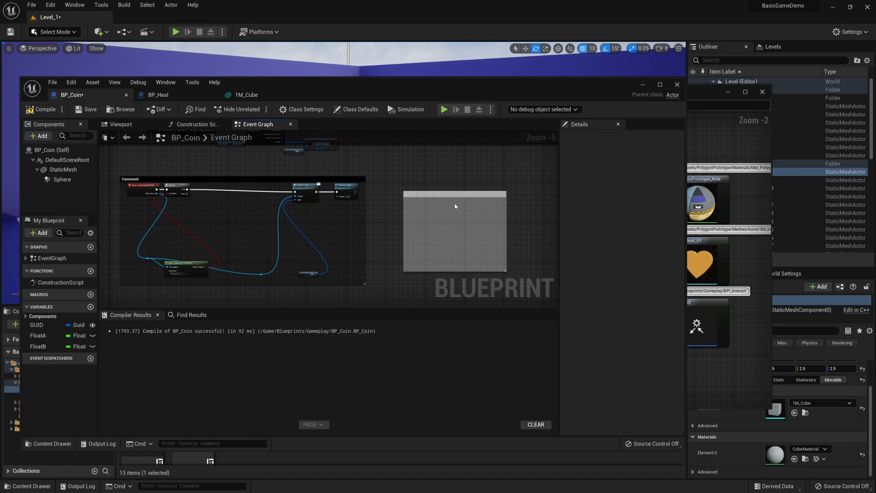
{"action": "mouse_move", "coordinate": [258, 211]}
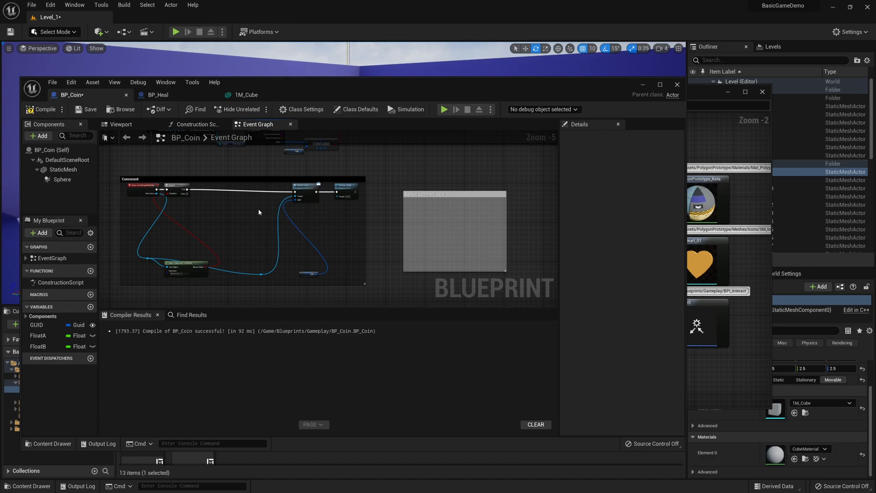
{"action": "mouse_move", "coordinate": [130, 185]}
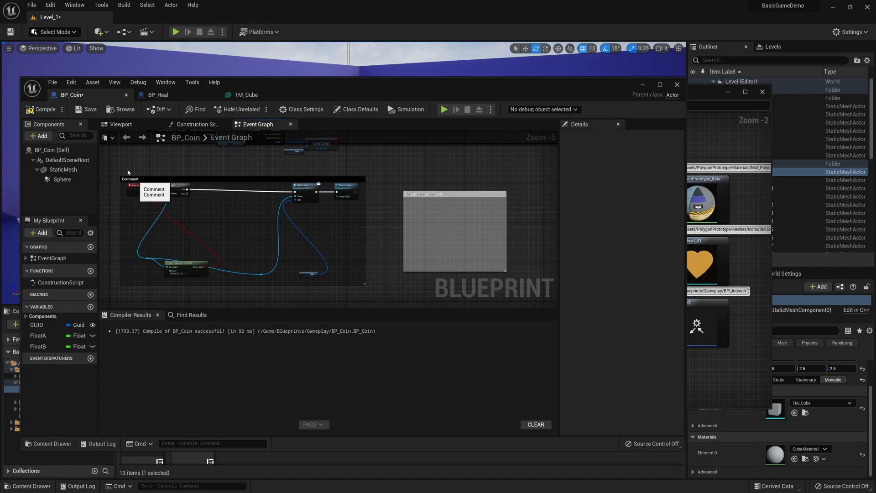
- Search the Editor Preferences for the comment colour setting
{"action": "left_click", "coordinate": [70, 82]}
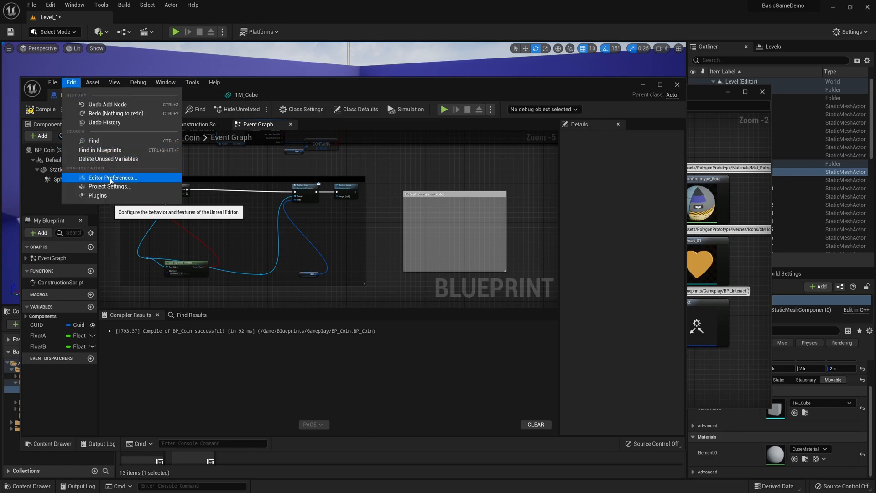
{"action": "left_click", "coordinate": [112, 177]}
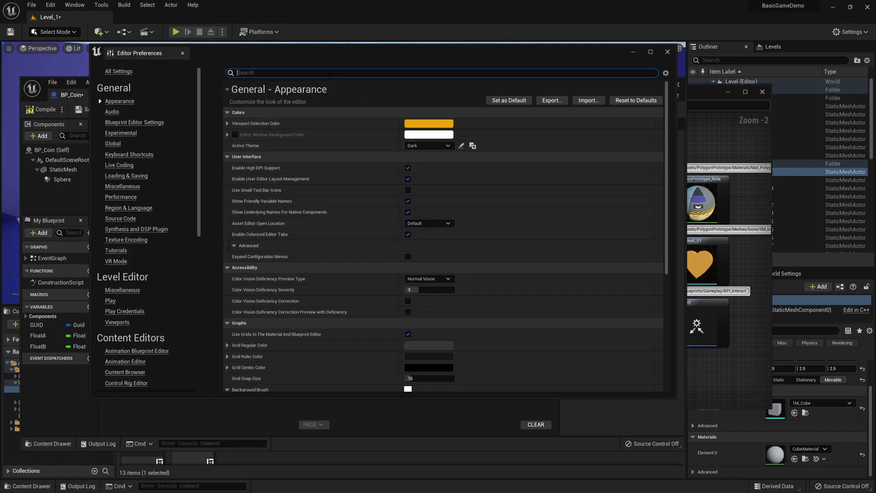
{"action": "type", "text": "comment colo"}
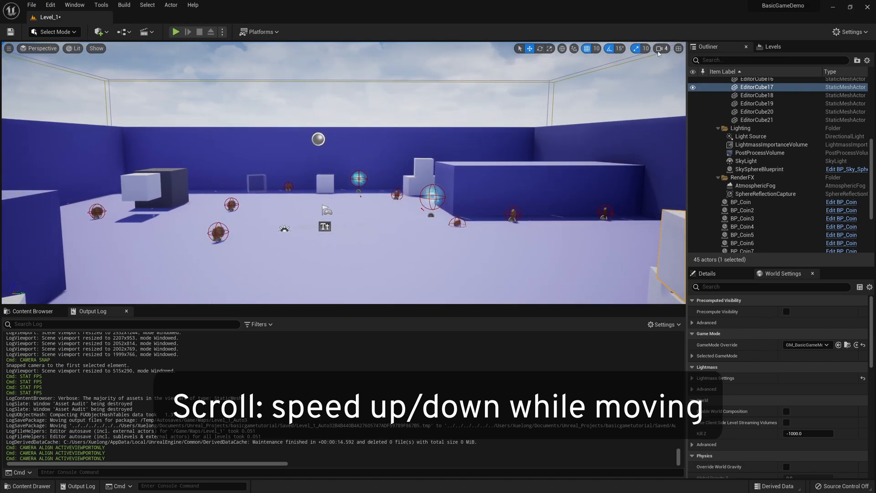
- Toggle game view on and off with G in the level viewport
{"action": "left_click", "coordinate": [661, 48]}
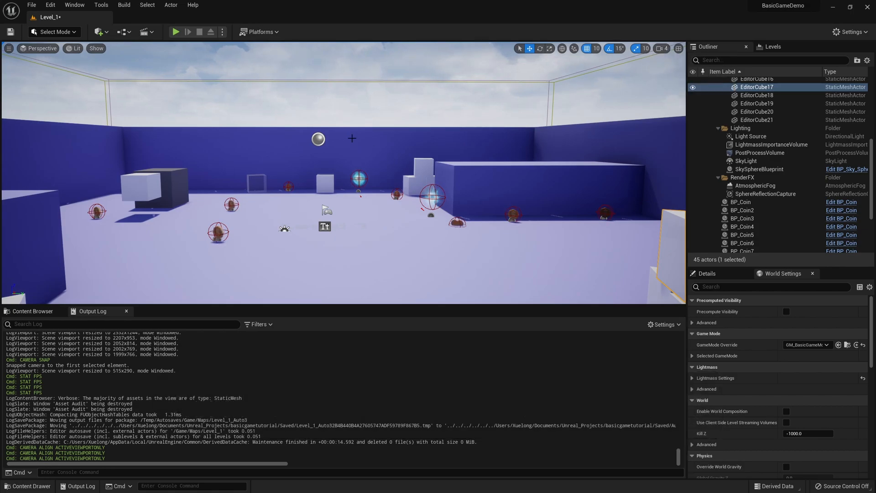
{"action": "key", "text": "g"}
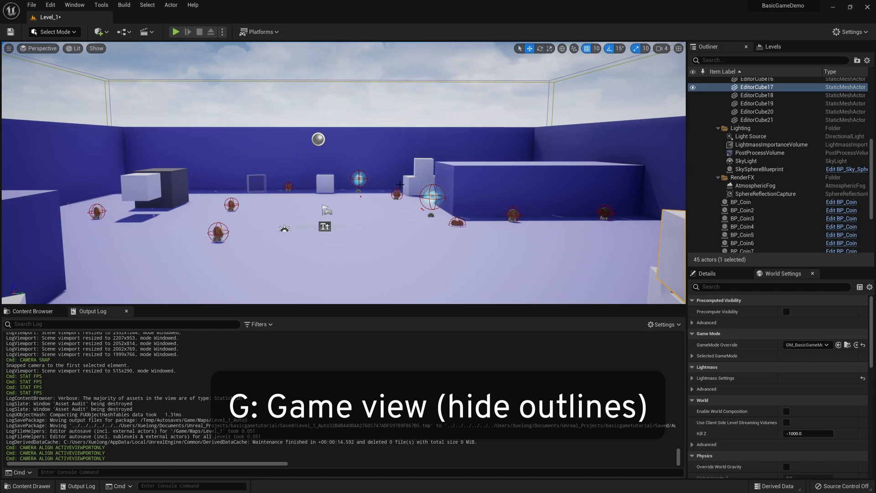
{"action": "key", "text": "g"}
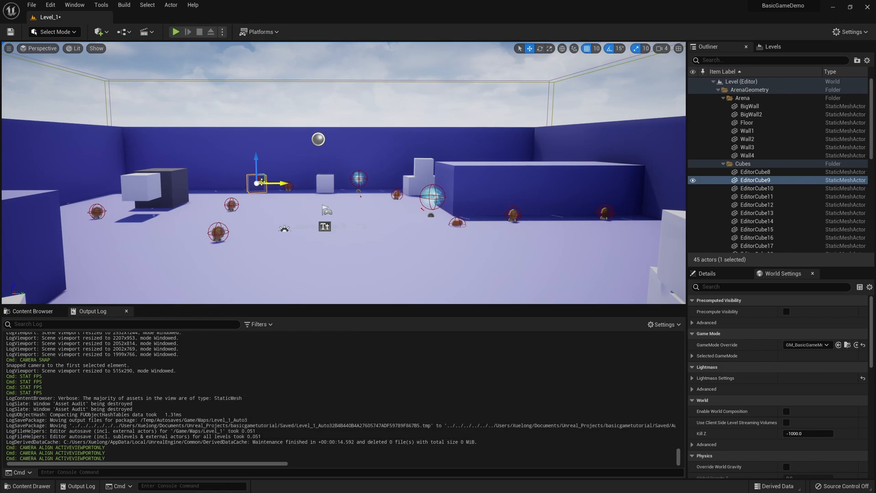
- Hide the selected cubes EditorCube9 and EditorCube14 with H
{"action": "key", "text": "h"}
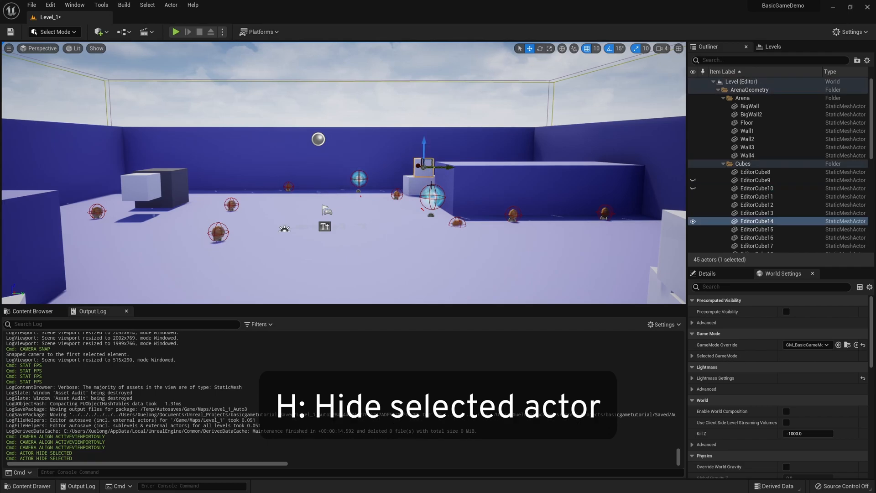
{"action": "key", "text": "h"}
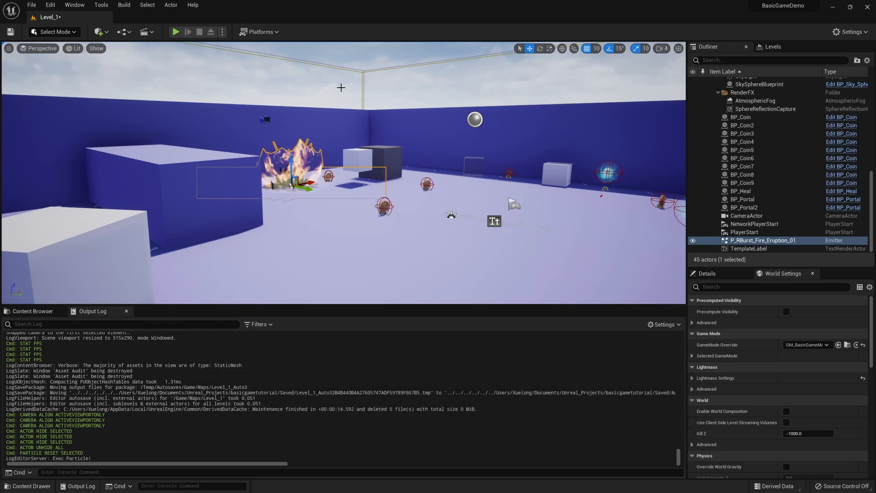
- Reset every particle system in the level with Shift+/
{"action": "key", "text": "shift+/"}
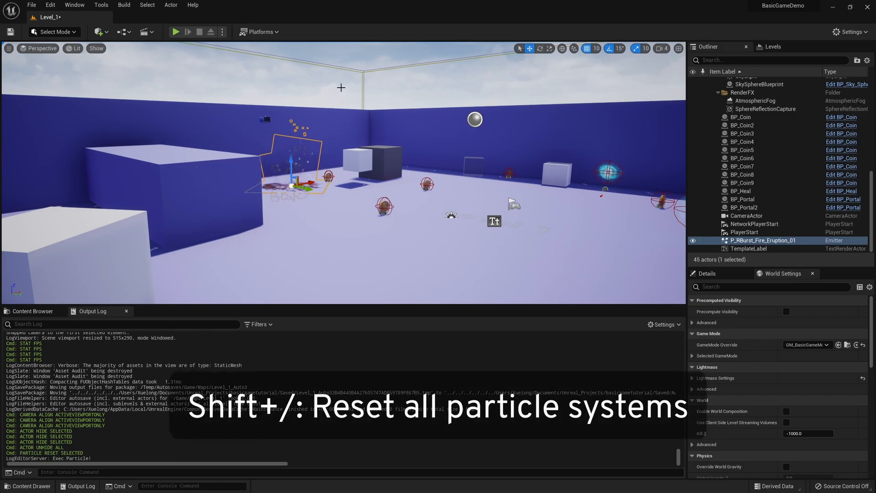
{"action": "key", "text": "shift+/"}
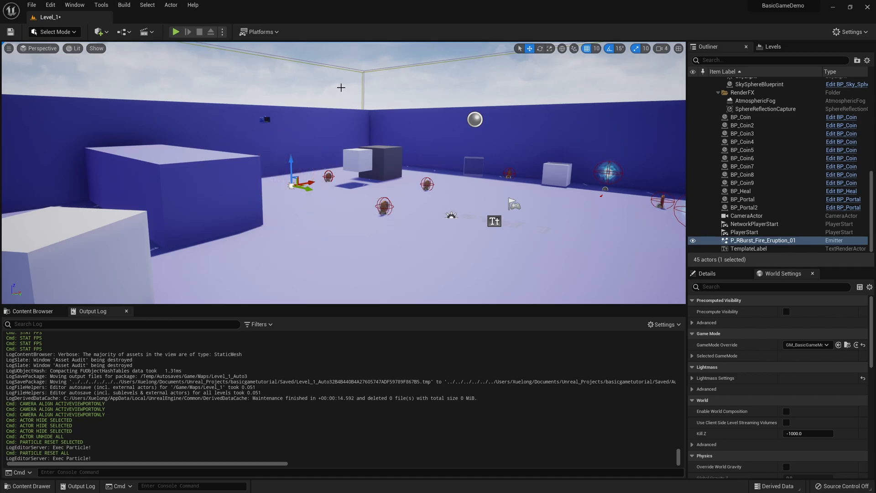
- Show the Levels list in the side panel
{"action": "key", "text": "ctrl+l"}
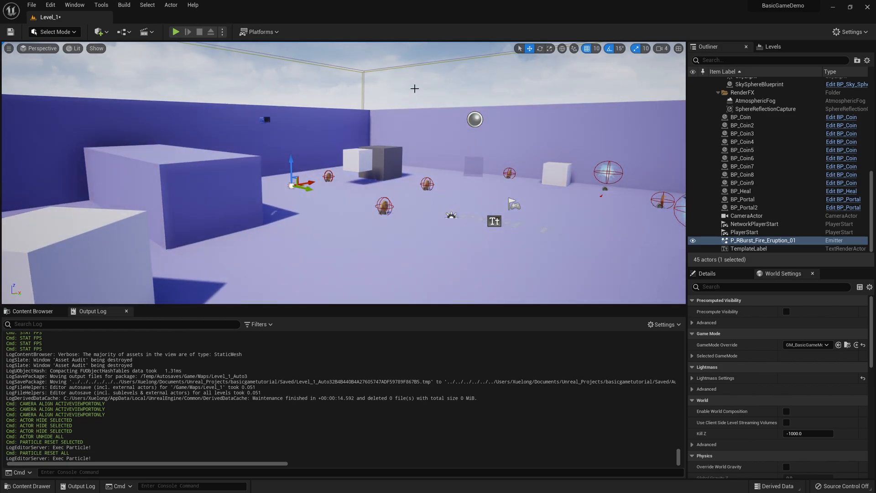
{"action": "key", "text": "F10"}
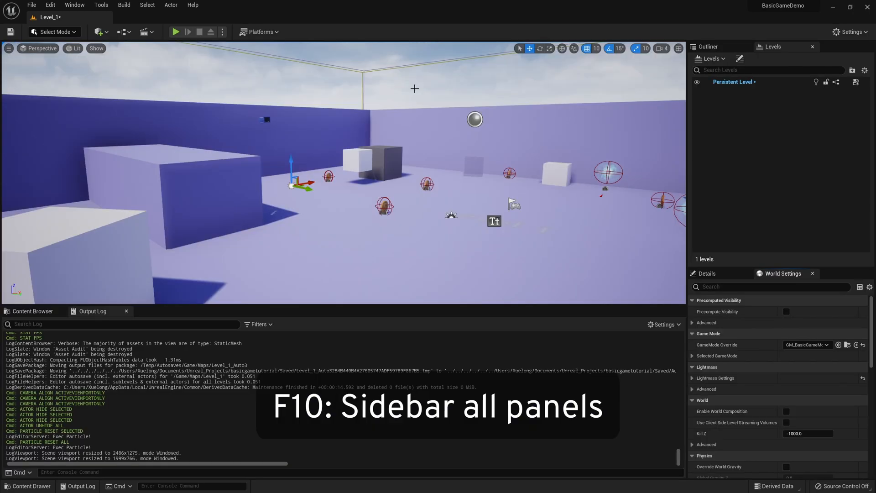
- Go fullscreen and snap the view to EditorCube11
{"action": "key", "text": "F11"}
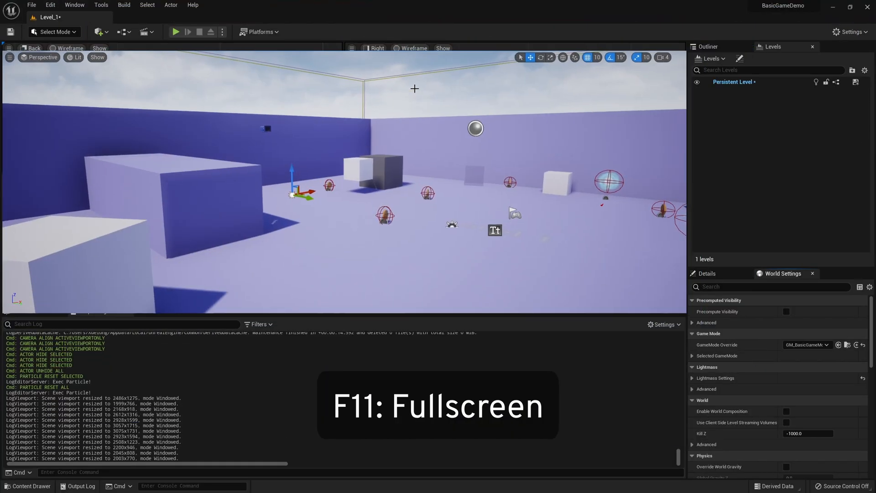
{"action": "right_click", "coordinate": [357, 162]}
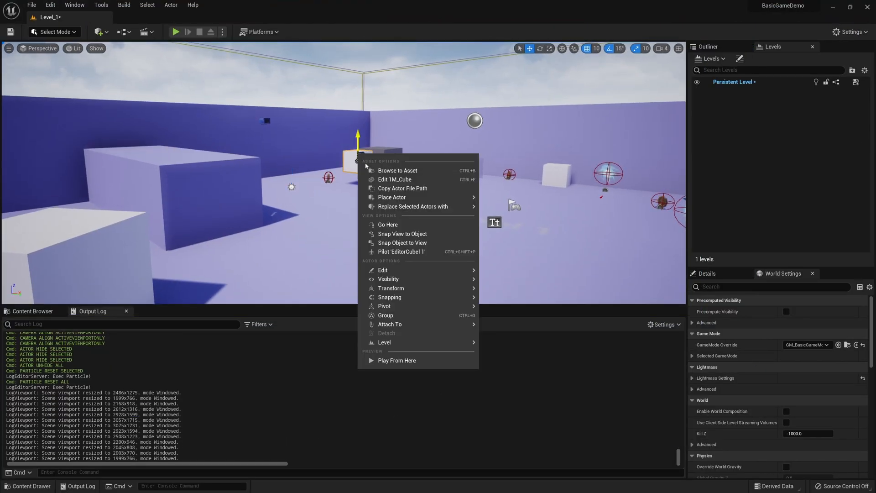
{"action": "left_click", "coordinate": [402, 234]}
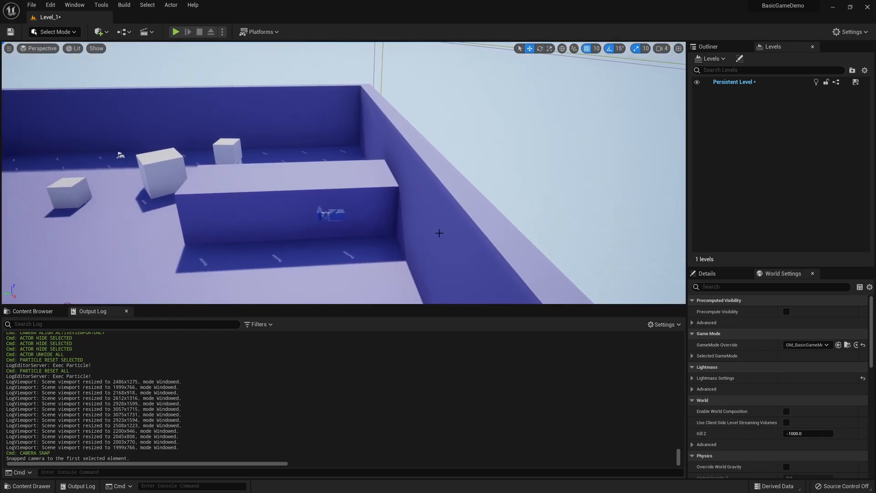
- Snap the CameraActor to the current view
{"action": "right_click", "coordinate": [319, 215]}
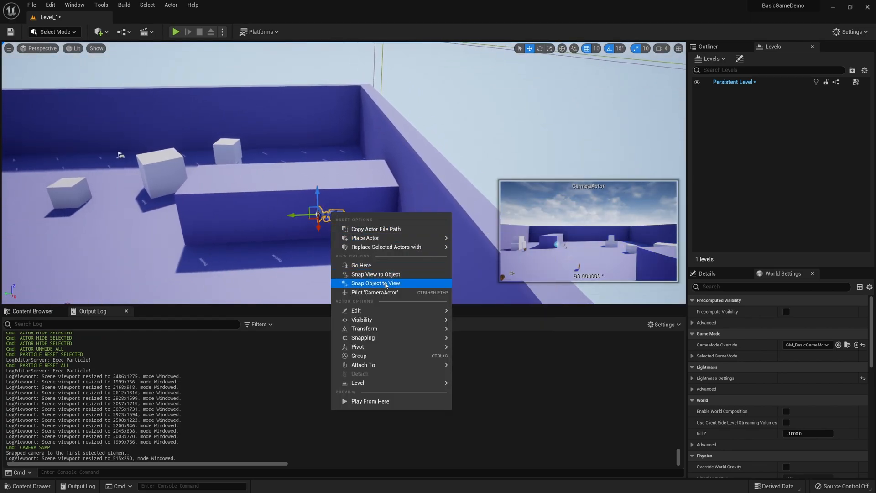
{"action": "left_click", "coordinate": [375, 283]}
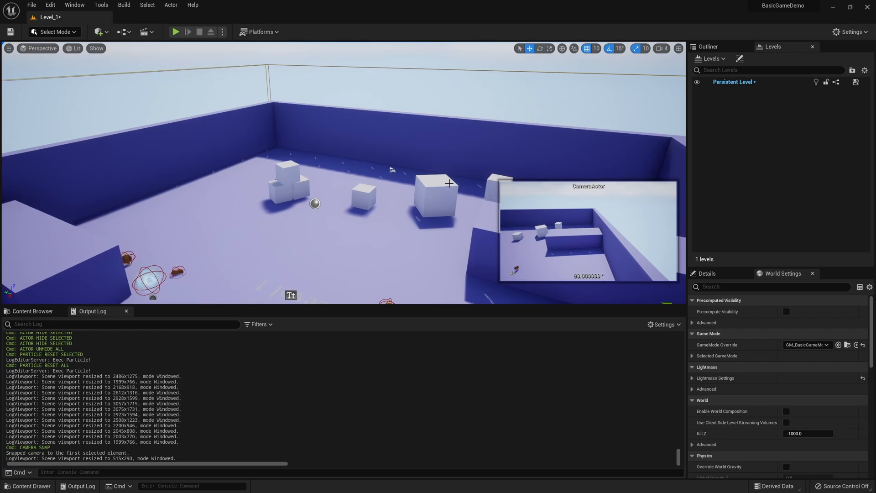
- Toggle on the frame-rate (stat fps) counter in the level viewport
{"action": "key", "text": "ctrl+shift+h"}
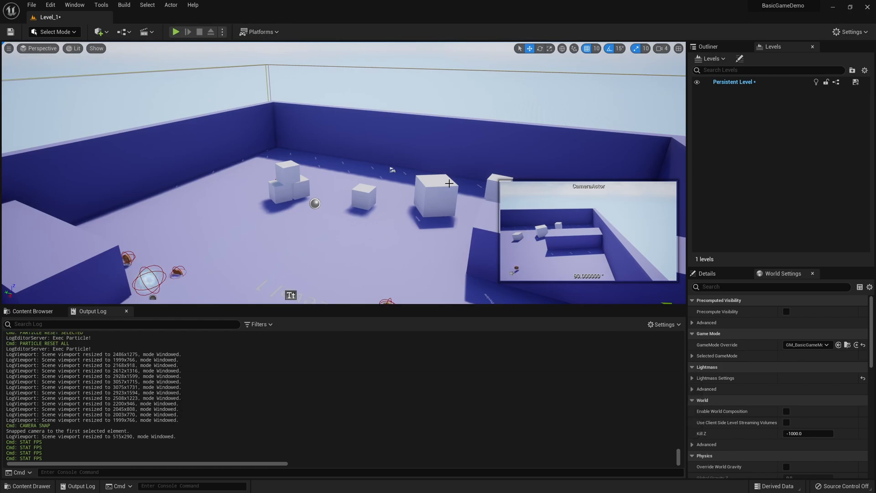
{"action": "key", "text": "shift+l"}
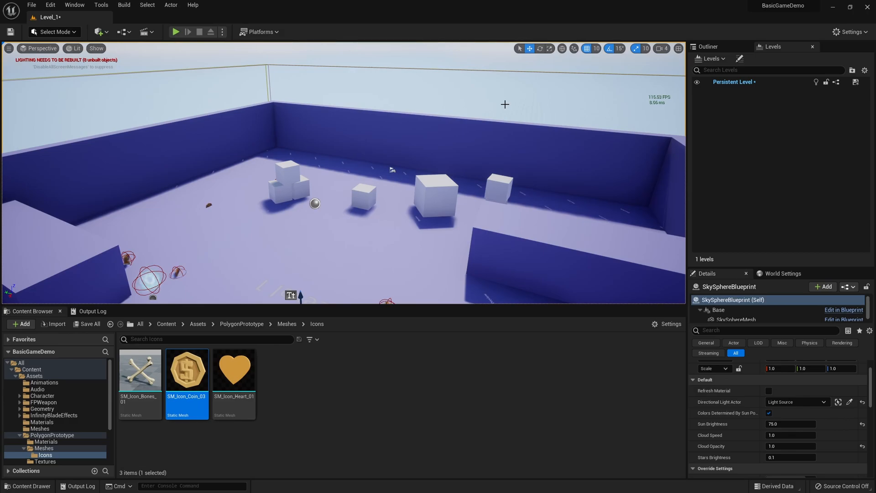
{"action": "mouse_move", "coordinate": [208, 204]}
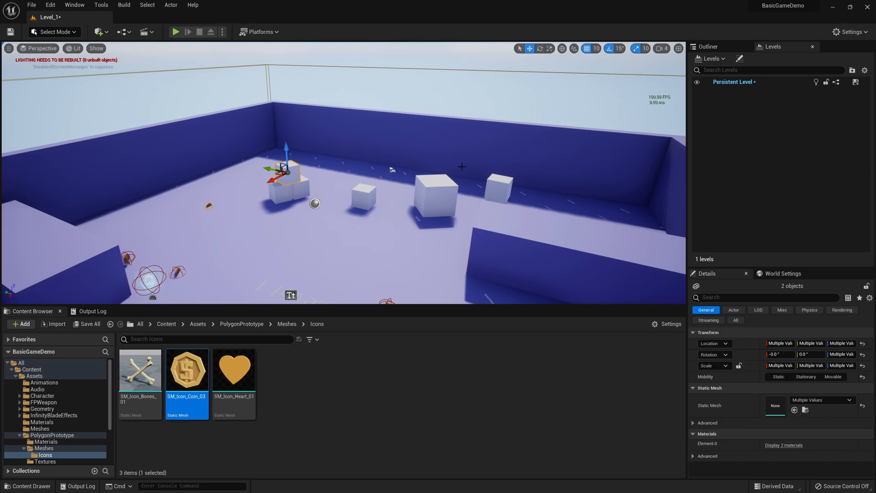
- Run an Asset Audit (Alt+Shift+A) showing disk size, vertices and triangles for 1M_Cube and the coin mesh
{"action": "key", "text": "Alt+Shift+A"}
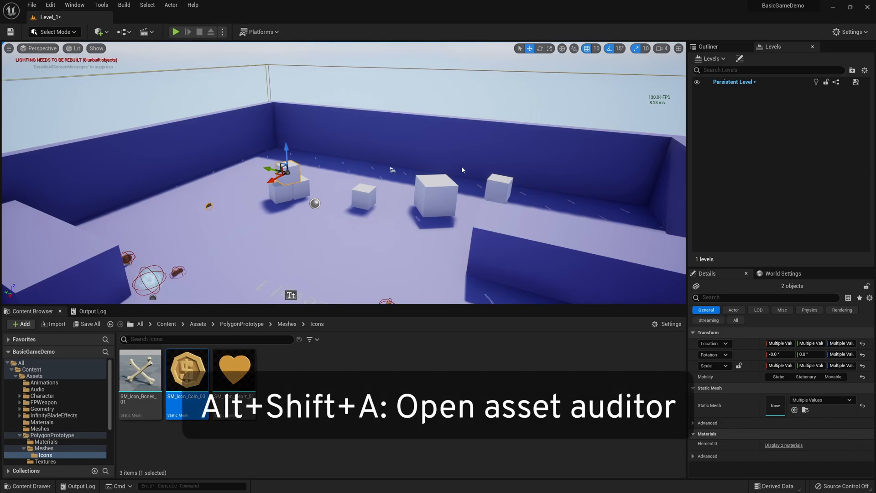
{"action": "key", "text": "alt+shift+a"}
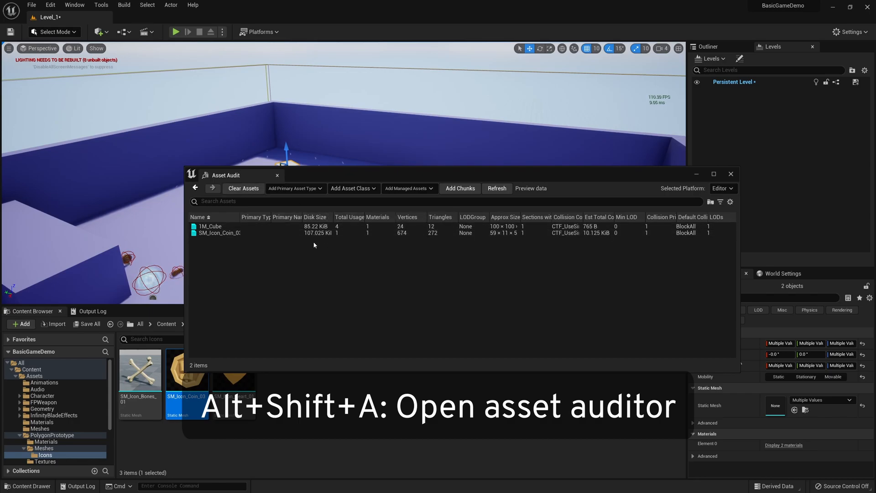
{"action": "mouse_move", "coordinate": [318, 232]}
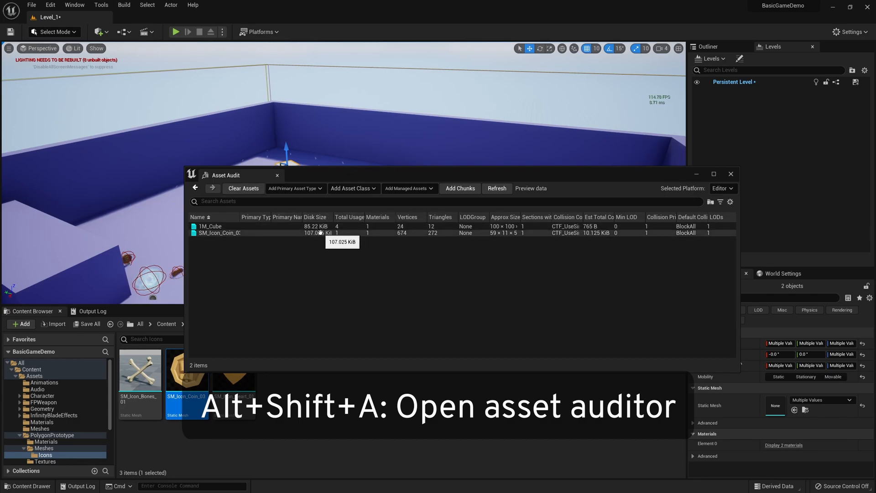
{"action": "mouse_move", "coordinate": [407, 227]}
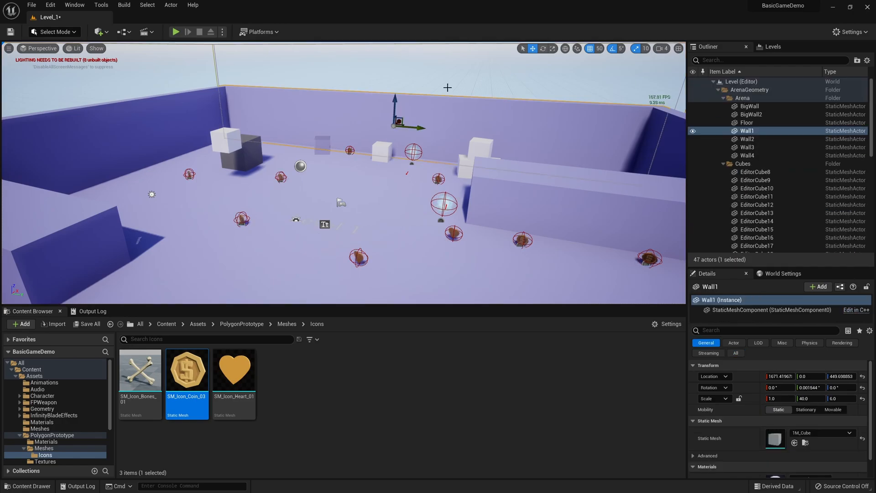
- Select all 21 actors sharing Wall1's cube mesh with Shift+E, then pick BP_Coin7
{"action": "key", "text": "shift+e"}
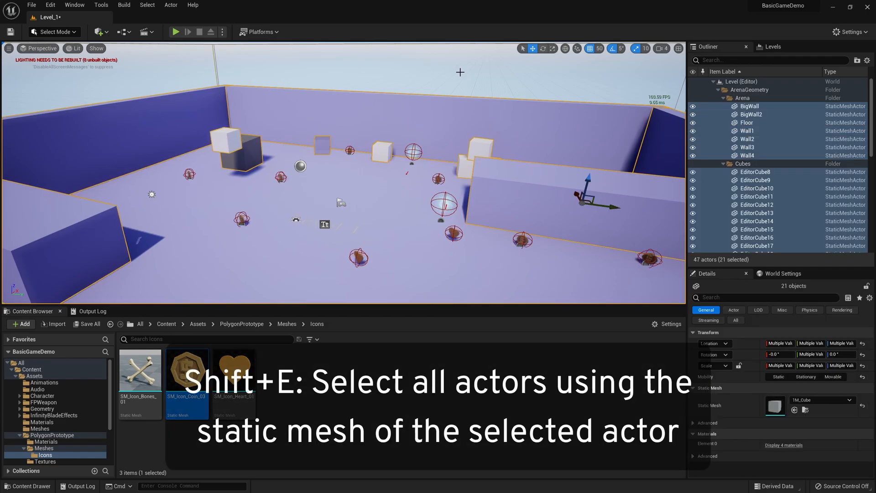
{"action": "mouse_move", "coordinate": [245, 116]}
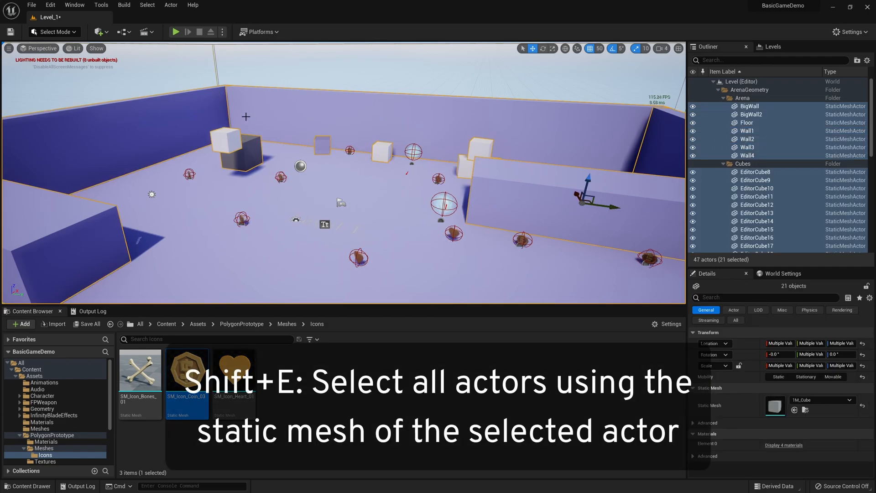
{"action": "mouse_move", "coordinate": [807, 126]}
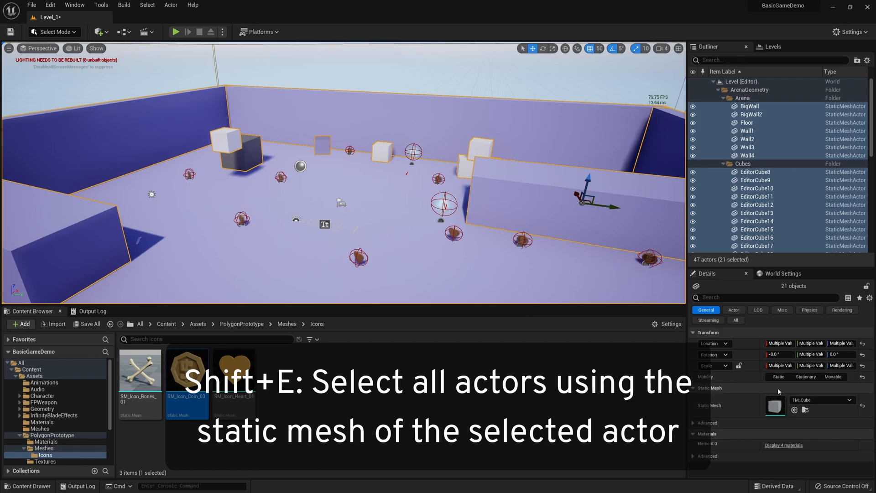
{"action": "left_click", "coordinate": [186, 368]}
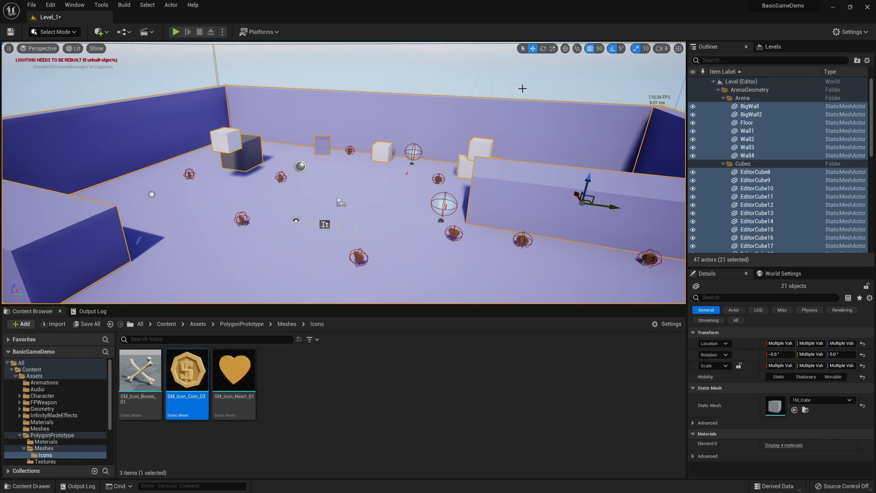
{"action": "left_click", "coordinate": [747, 122]}
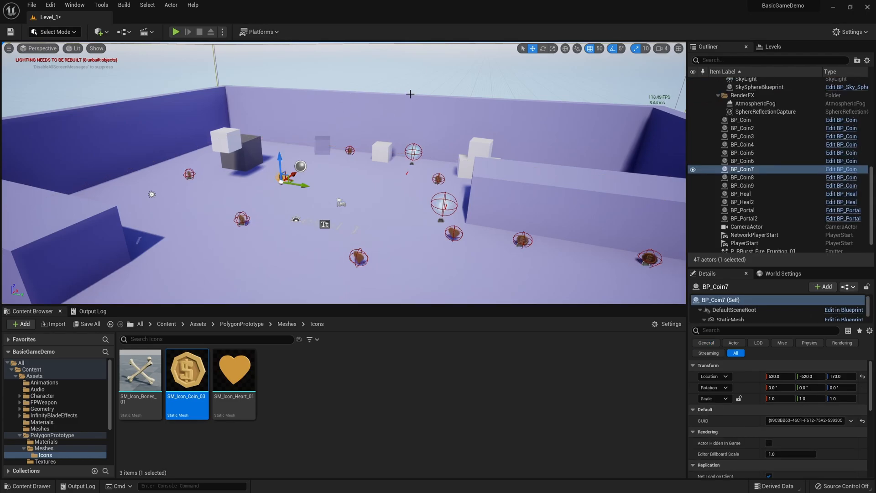
- Select all nine BP_Coin actors by class with Ctrl+Shift+A, then the actors of Wall1's class
{"action": "key", "text": "ctrl+shift+a"}
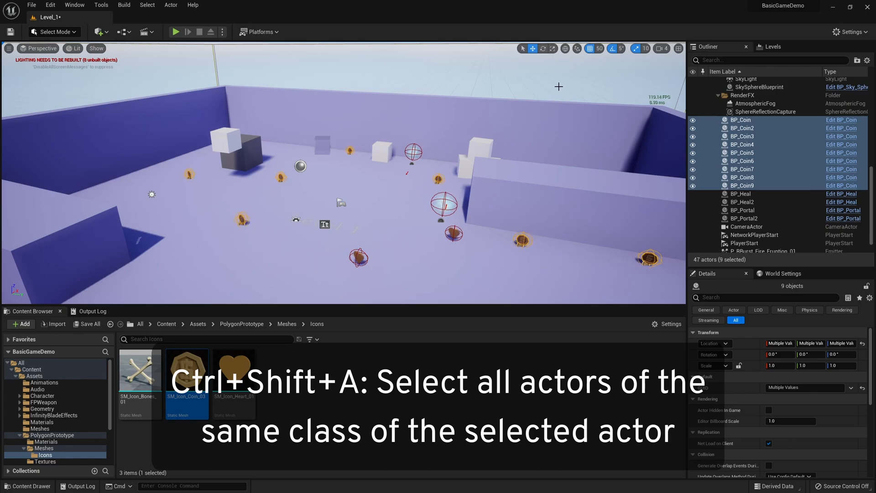
{"action": "mouse_move", "coordinate": [314, 195]}
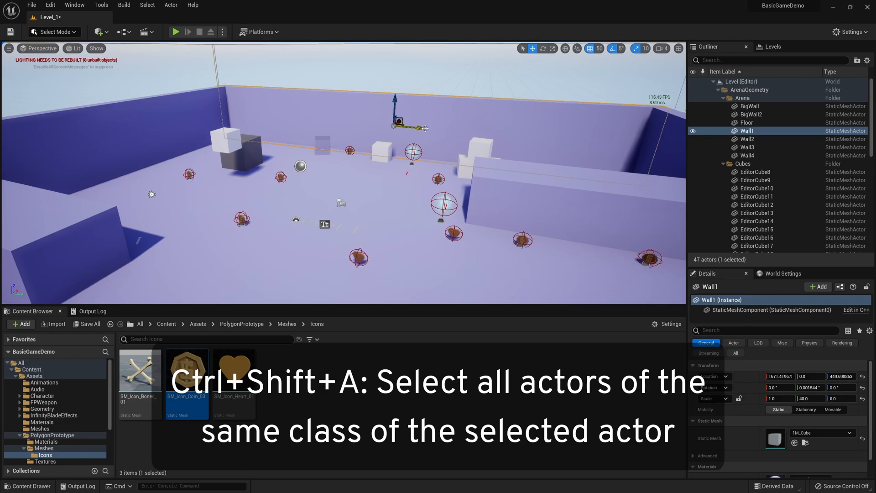
{"action": "key", "text": "ctrl+shift+a"}
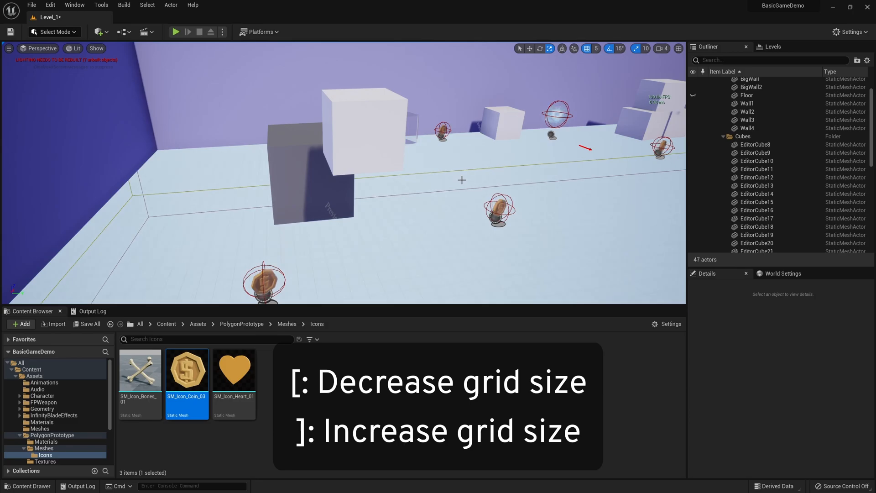
- Raise the grid snap size from 5 to 500 units with ] and select EditorCube11
{"action": "key", "text": "]"}
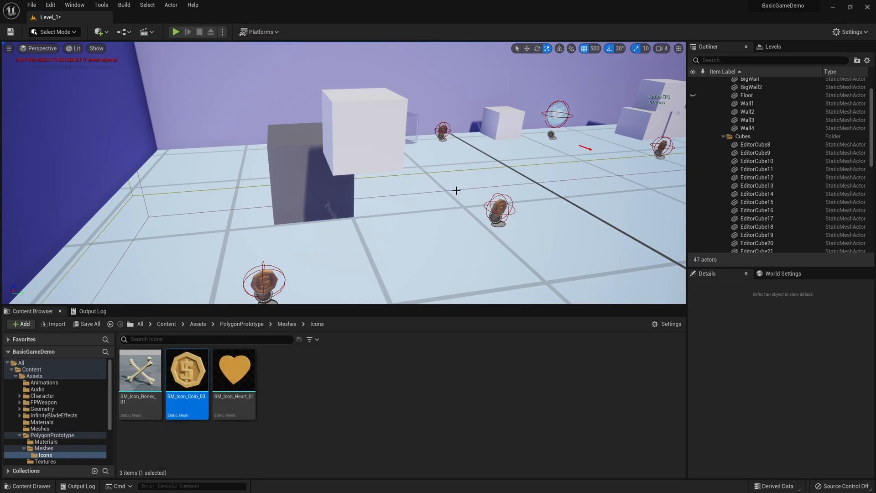
{"action": "left_click", "coordinate": [363, 129]}
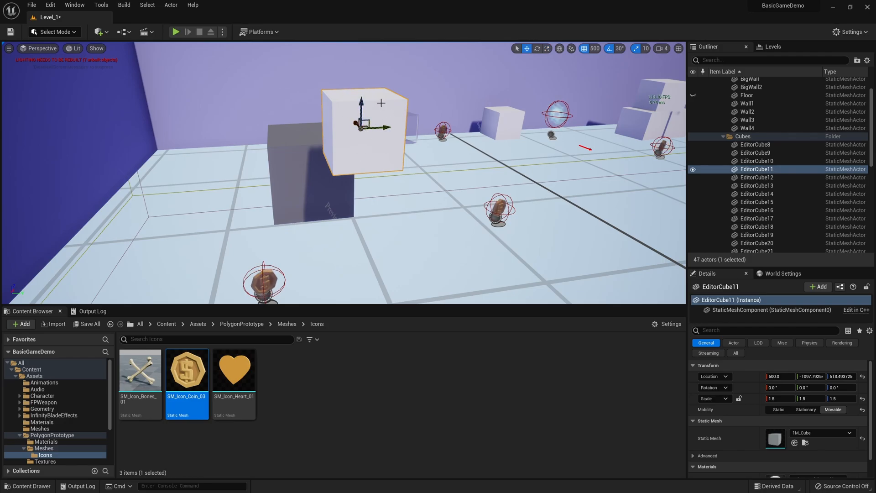
- Group EditorCube8 with EditorCube11, then break the group apart with Shift+G
{"action": "key", "text": "ctrl+End"}
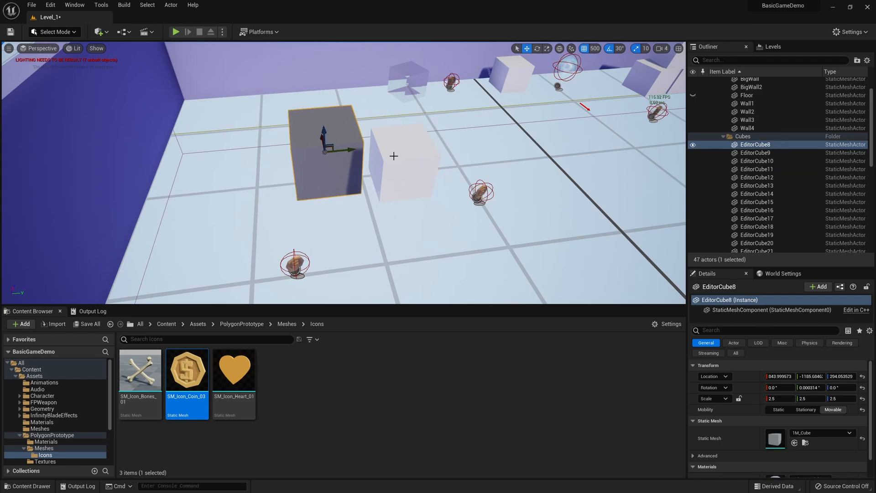
{"action": "left_click", "coordinate": [403, 156]}
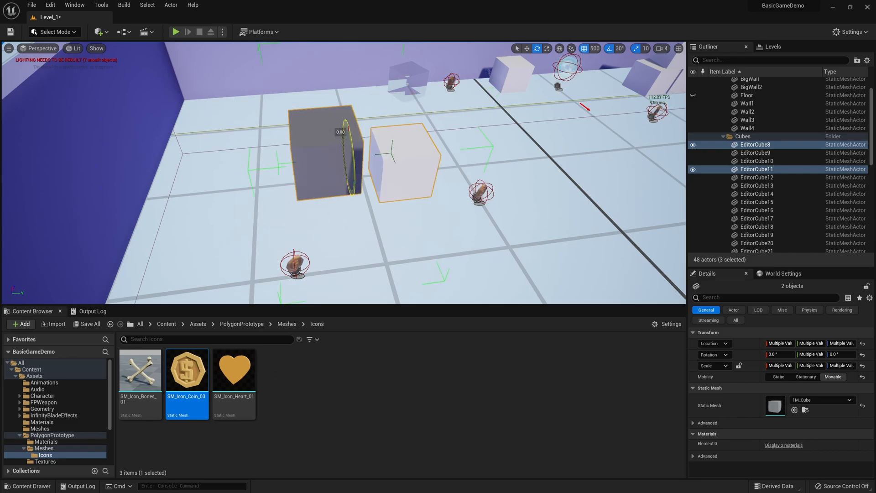
{"action": "key", "text": "shift+g"}
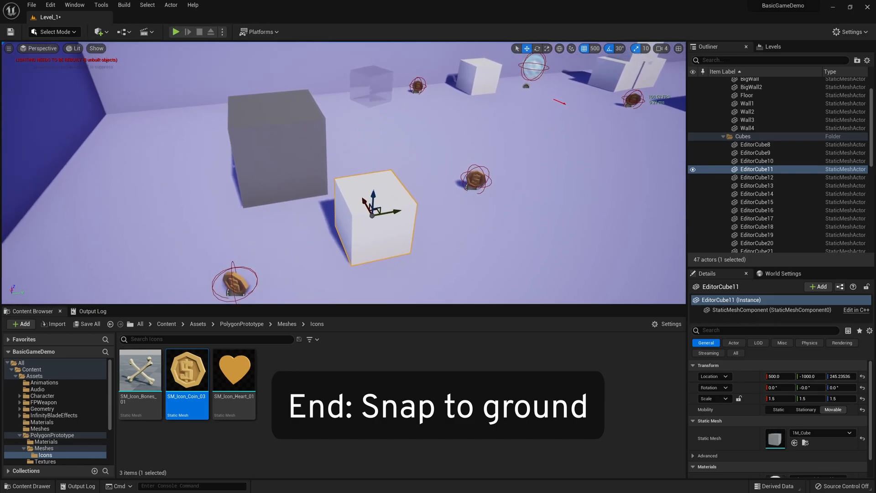
- Shrink the grid snap to finer steps and lift EditorCube11 above the dark cube
{"action": "key", "text": "End"}
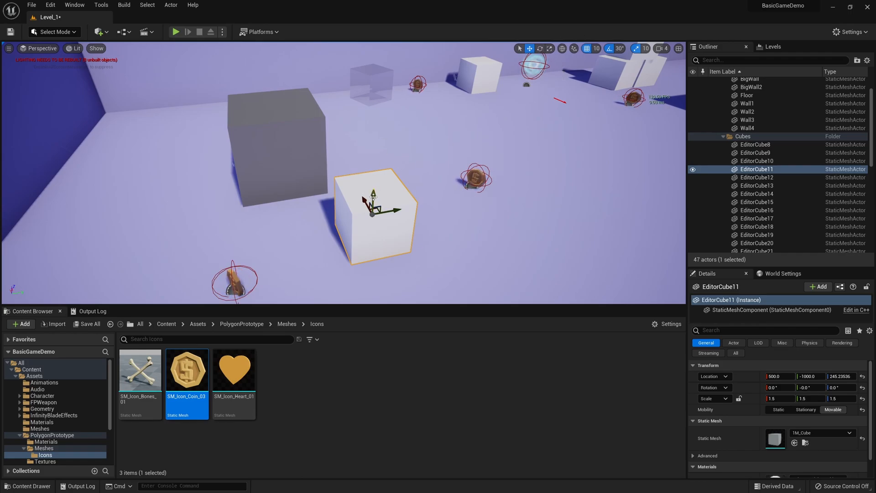
{"action": "left_click_drag", "start_coordinate": [376, 209], "coordinate": [290, 92]}
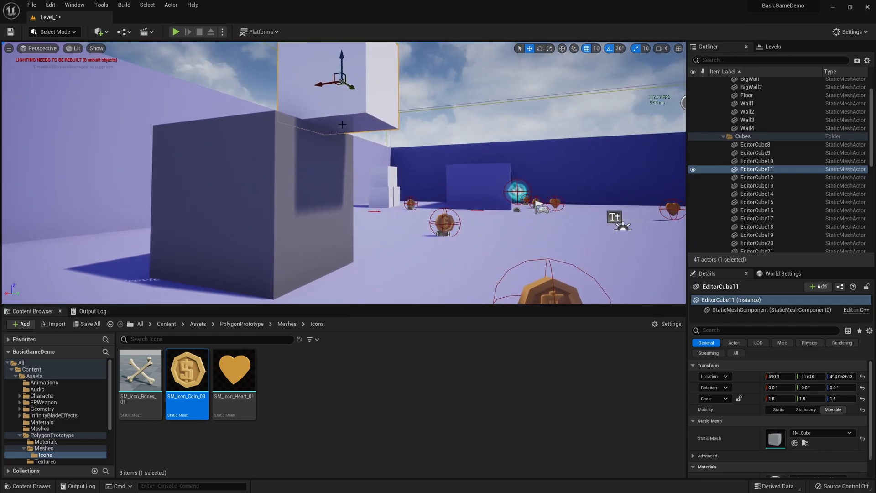
- Drop EditorCube11 to the floor by its base with Shift+End, then sink it halfway by its pivot with Alt+End
{"action": "key", "text": "shift+end"}
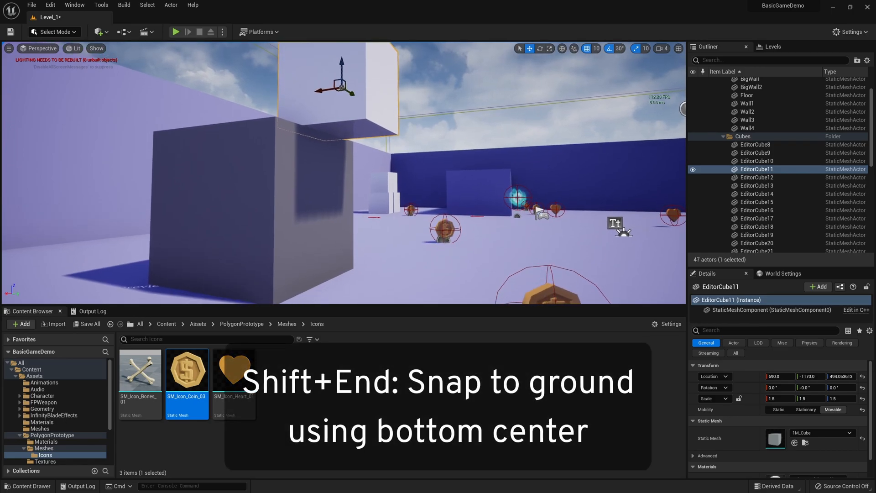
{"action": "key", "text": "shift+End"}
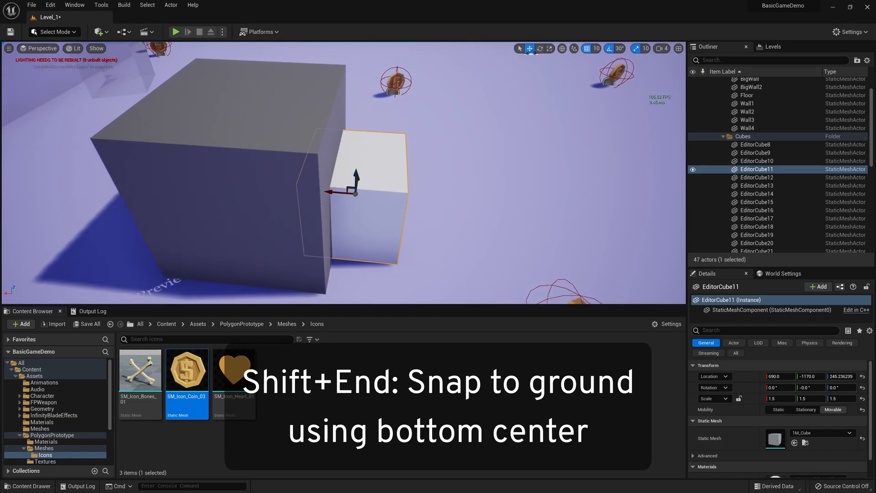
{"action": "key", "text": "shift+end"}
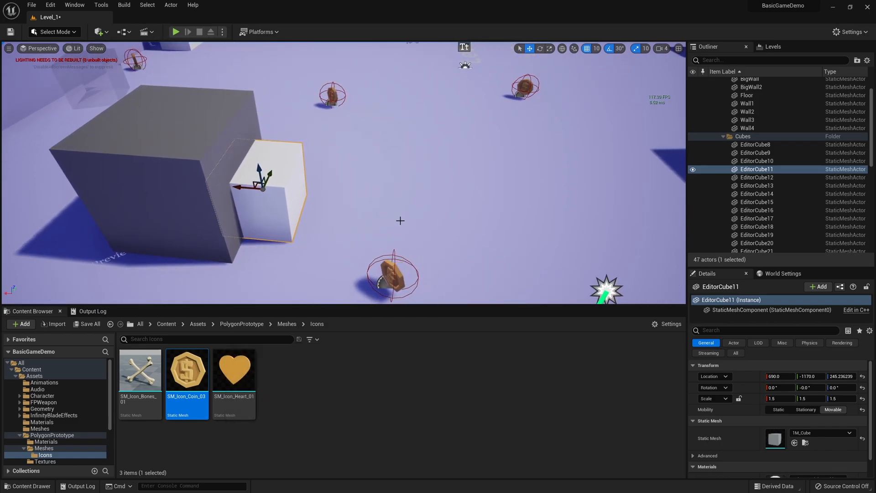
{"action": "key", "text": "alt+End"}
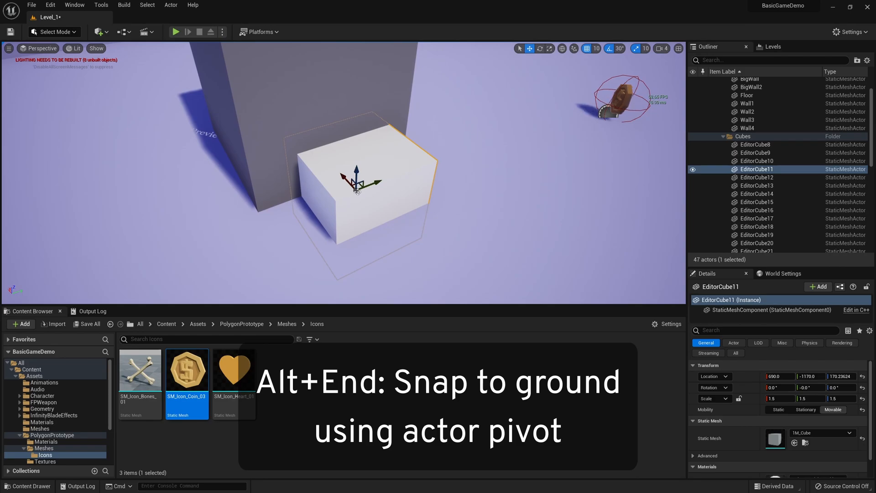
{"action": "mouse_move", "coordinate": [339, 163]}
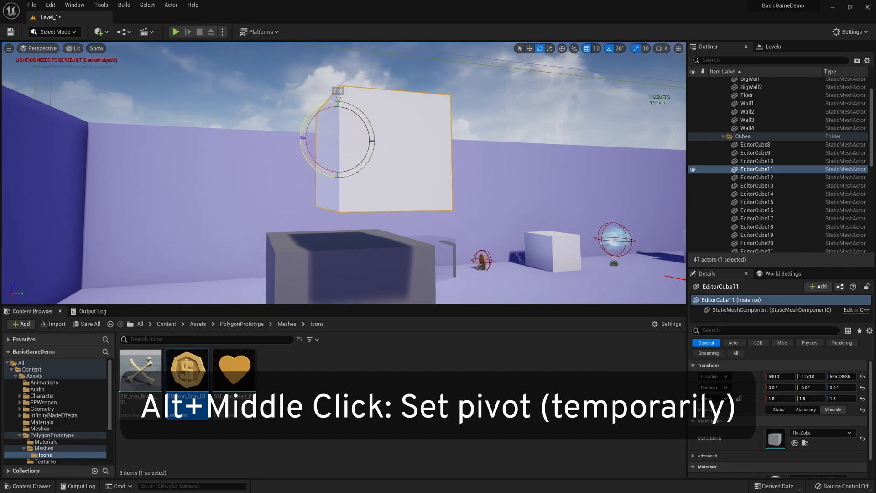
{"action": "left_click_drag", "start_coordinate": [334, 98], "coordinate": [363, 103]}
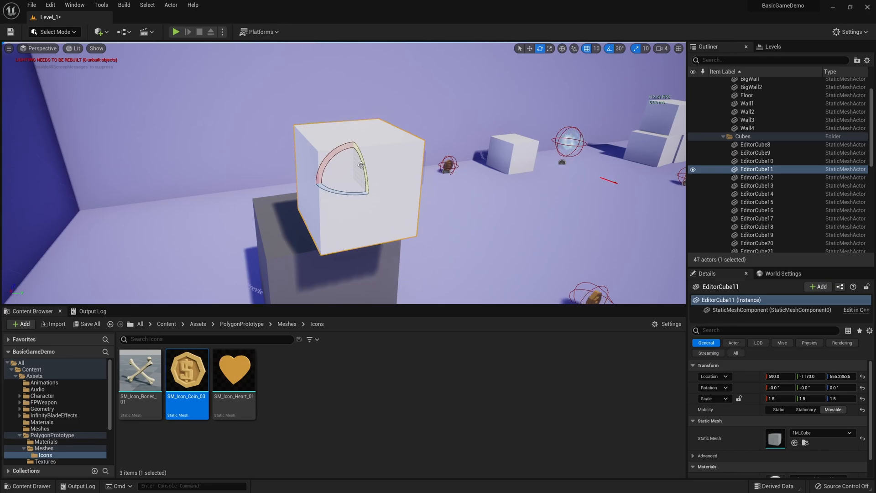
{"action": "left_click_drag", "start_coordinate": [360, 166], "coordinate": [373, 132]}
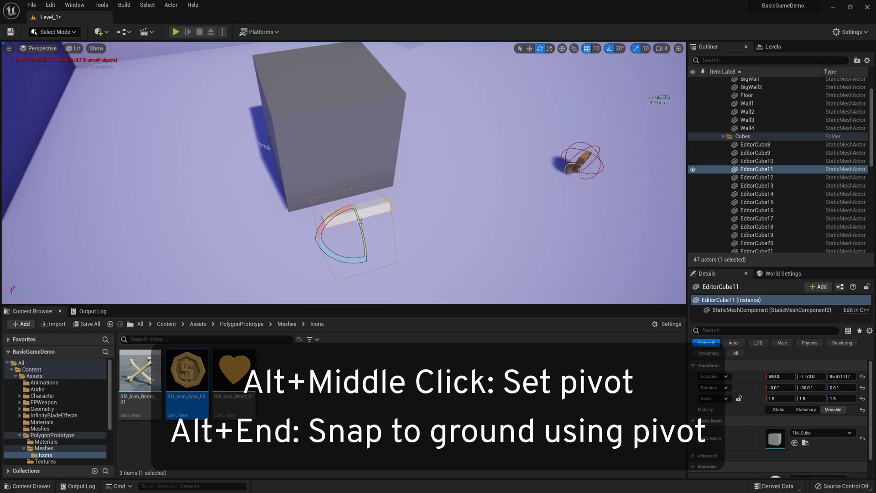
{"action": "left_click", "coordinate": [186, 368]}
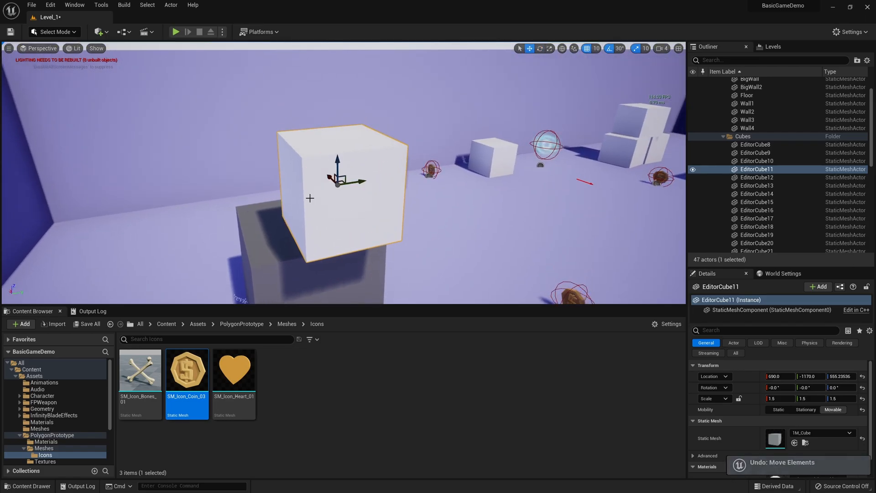
- Vertex-snap EditorCube11's pivot between the left wall, the dark block and points farther across the floor
{"action": "left_click_drag", "start_coordinate": [338, 179], "coordinate": [263, 193]}
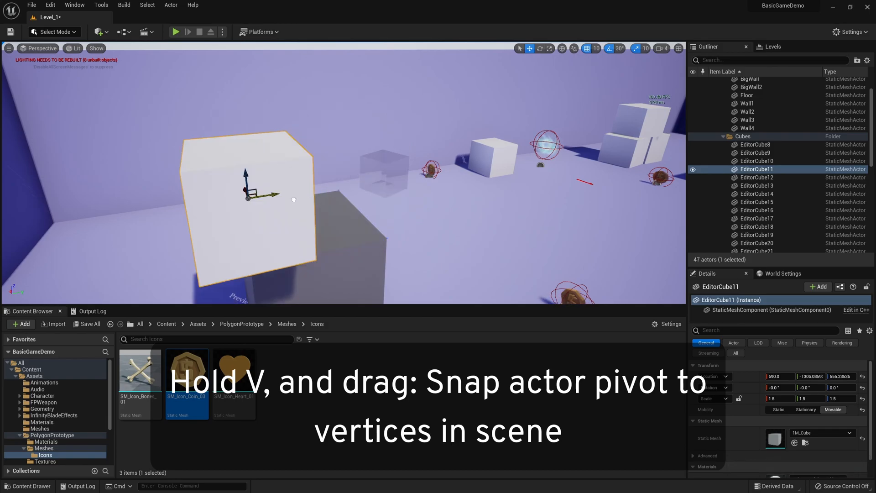
{"action": "left_click_drag", "start_coordinate": [258, 193], "coordinate": [400, 173]}
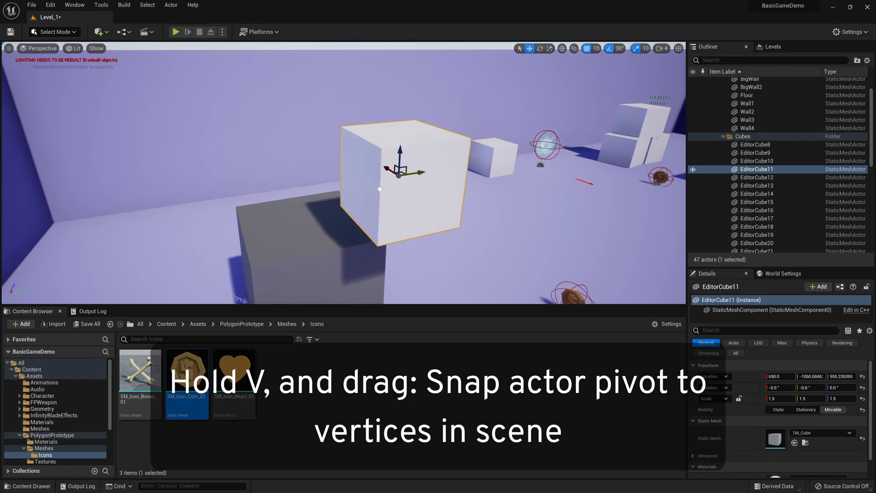
{"action": "left_click_drag", "start_coordinate": [399, 173], "coordinate": [260, 192]}
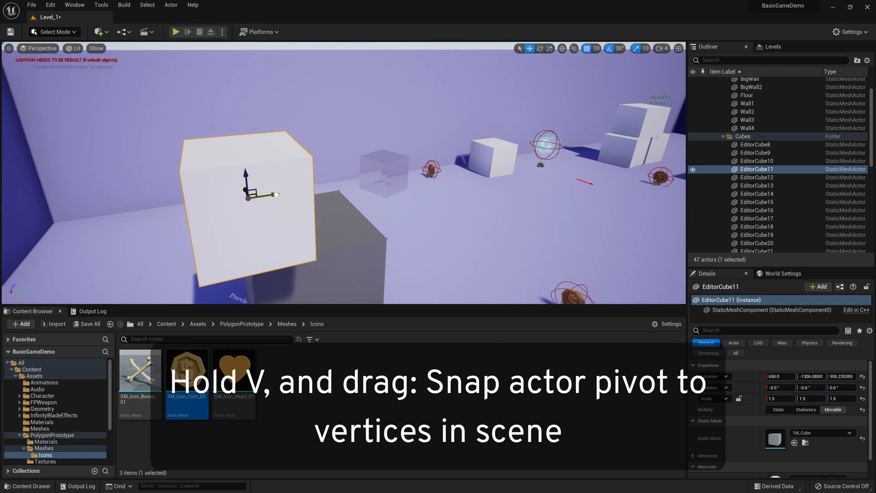
{"action": "left_click_drag", "start_coordinate": [263, 192], "coordinate": [397, 174]}
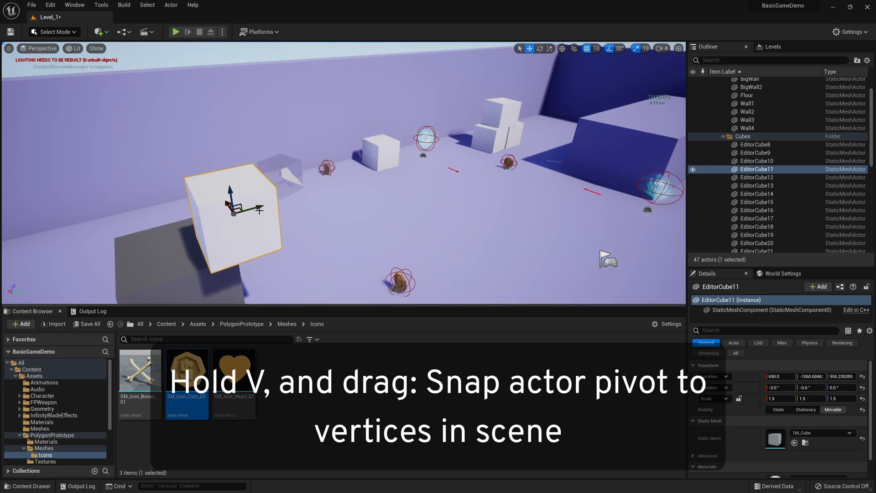
{"action": "left_click_drag", "start_coordinate": [240, 210], "coordinate": [391, 168]}
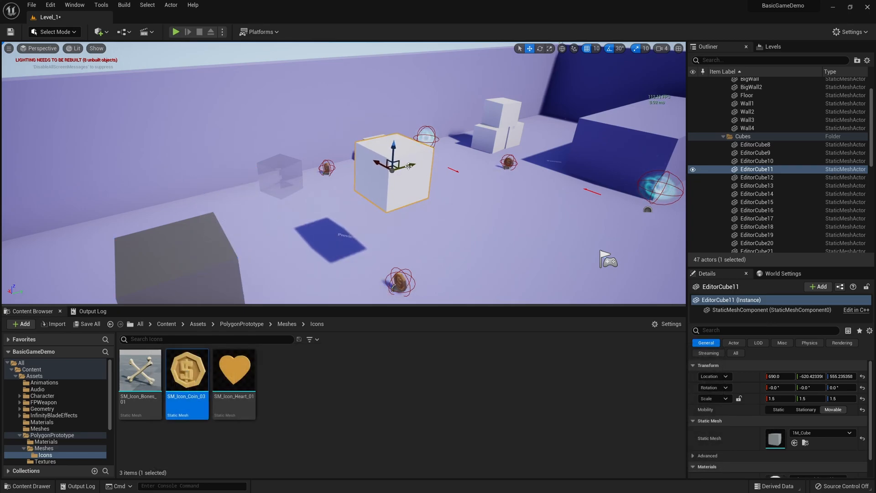
{"action": "left_click_drag", "start_coordinate": [394, 165], "coordinate": [489, 140]}
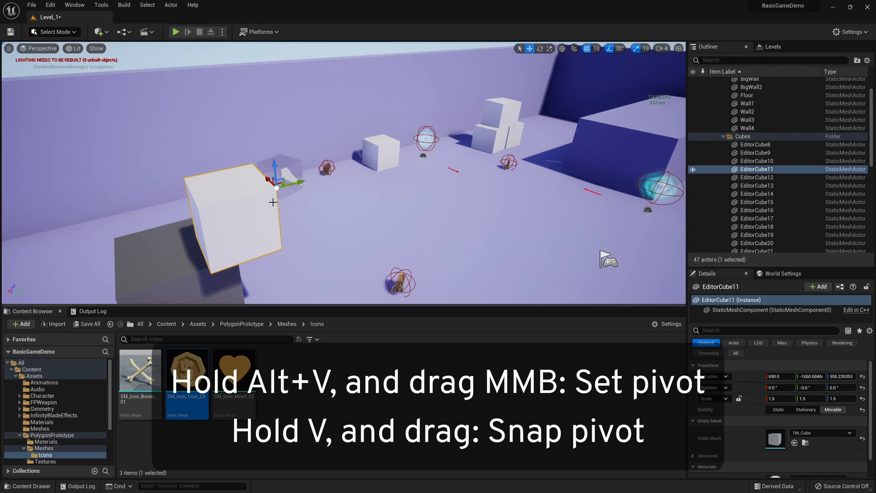
- Set EditorCube11's pivot on a corner with Alt+V, then vertex-snap that corner onto the dark cube's top corner
{"action": "left_click_drag", "start_coordinate": [279, 179], "coordinate": [257, 165]}
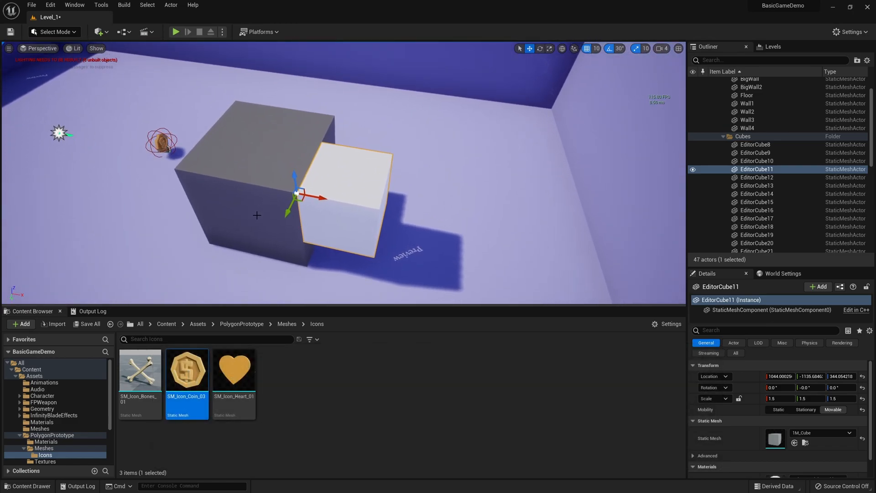
{"action": "mouse_move", "coordinate": [265, 184]}
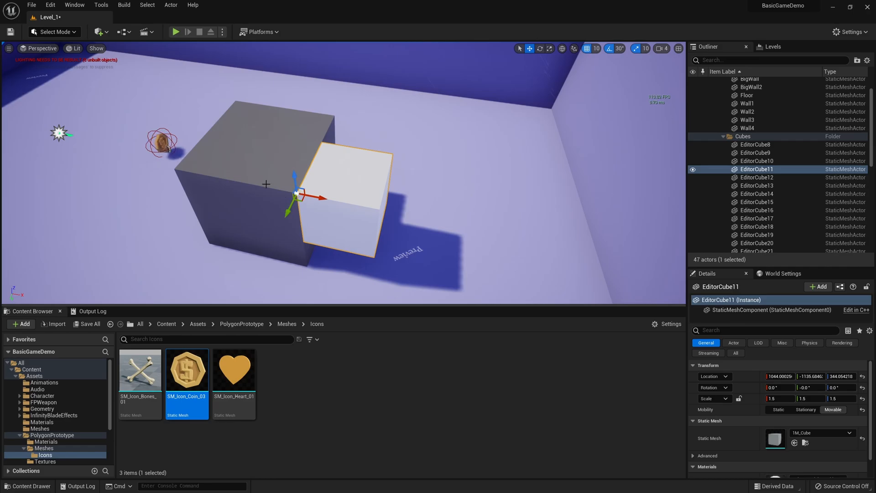
{"action": "mouse_move", "coordinate": [350, 232]}
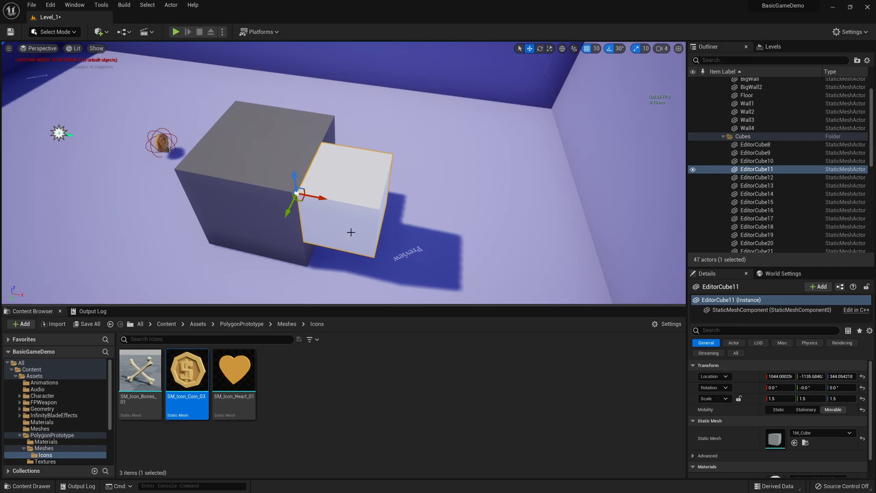
{"action": "left_click_drag", "start_coordinate": [296, 195], "coordinate": [324, 121]}
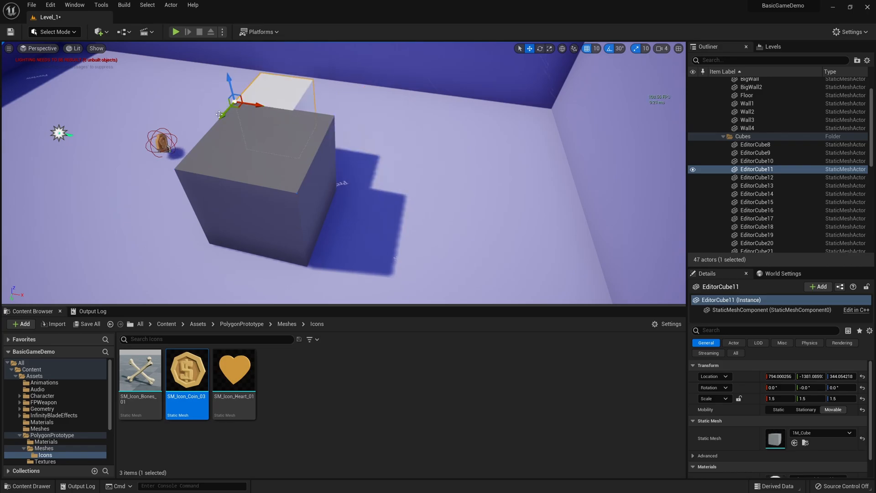
{"action": "left_click_drag", "start_coordinate": [228, 78], "coordinate": [237, 97]}
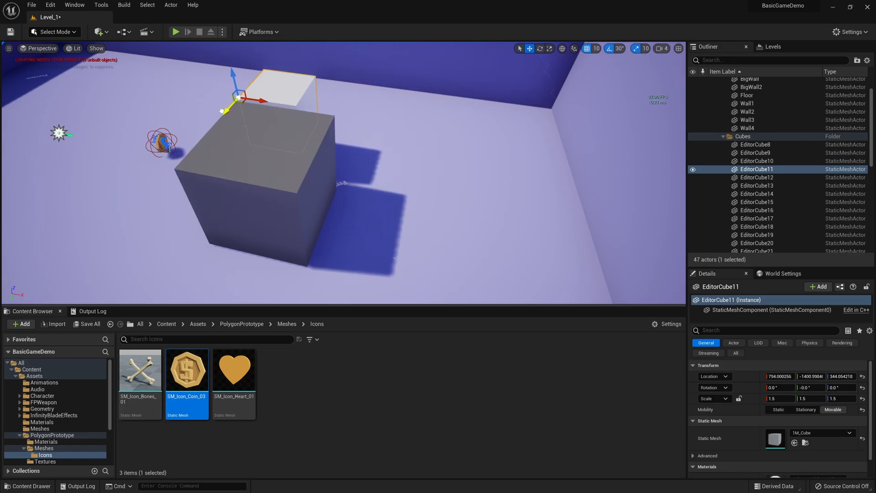